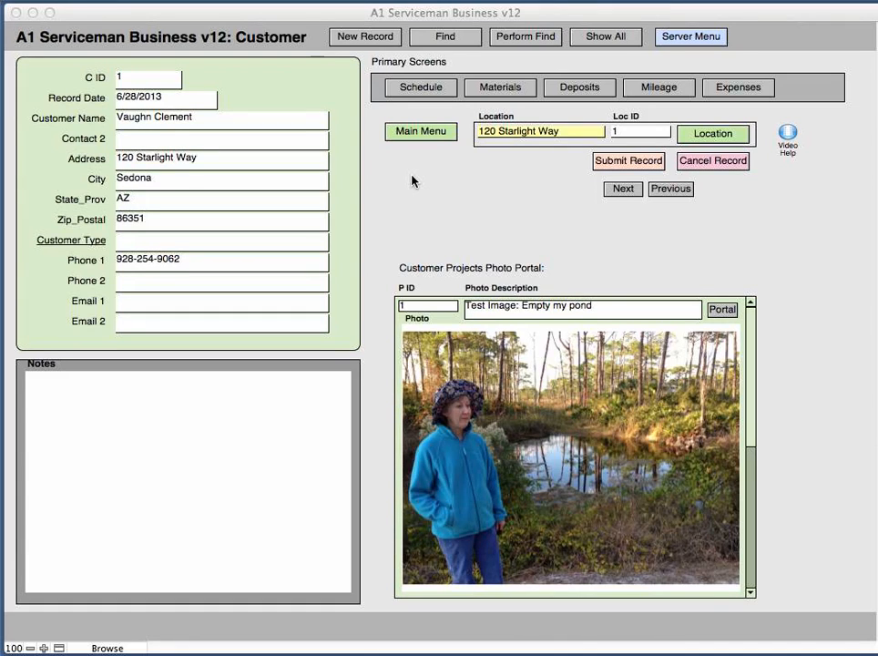
pyautogui.moveTo(262, 42)
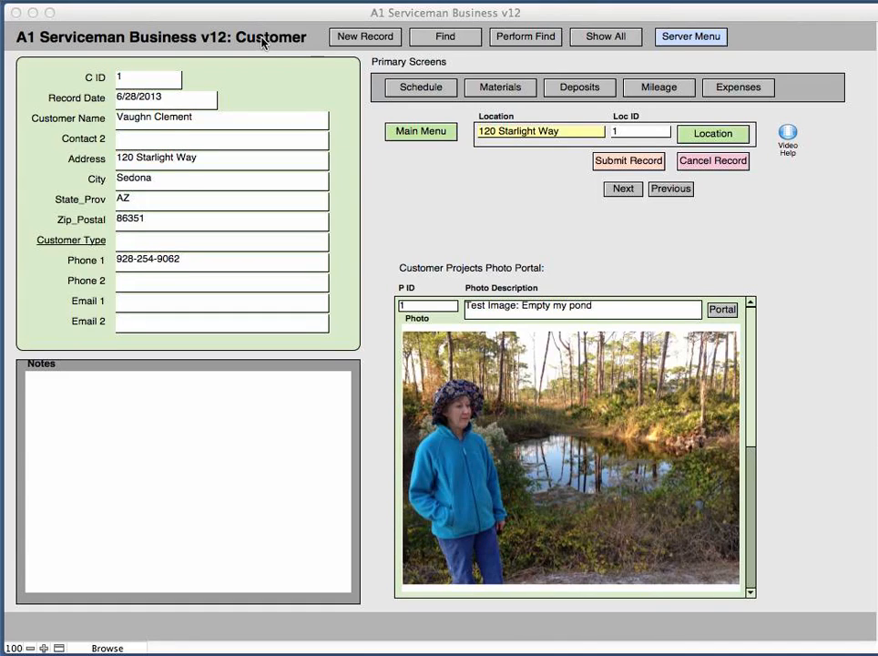
pyautogui.moveTo(157, 118)
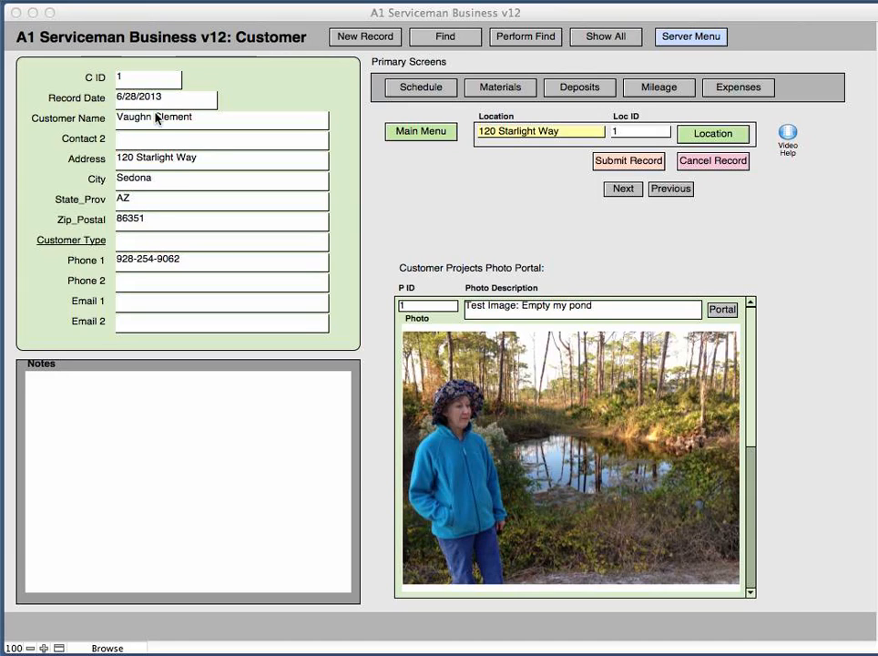
pyautogui.moveTo(152, 121)
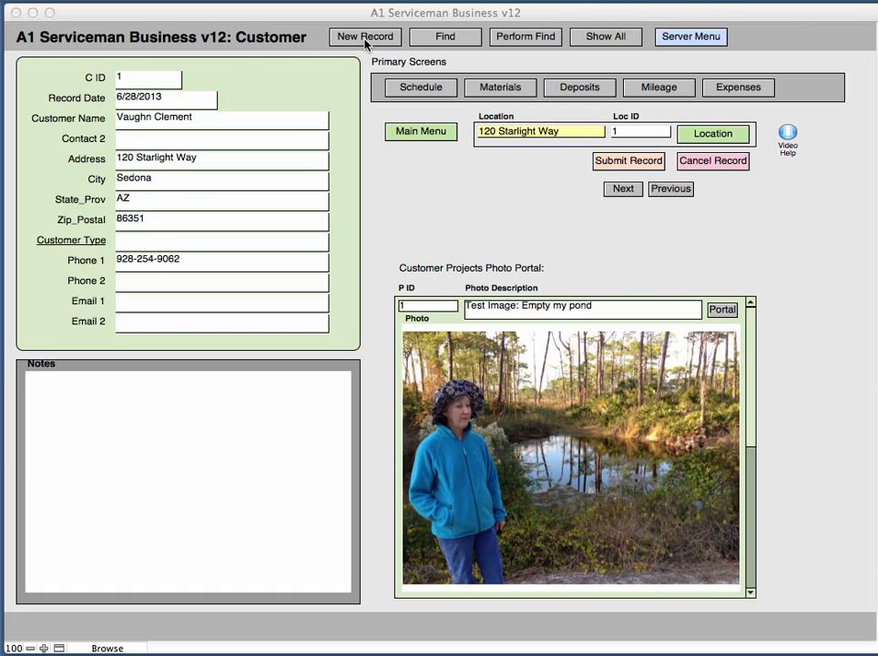
pyautogui.moveTo(155, 75)
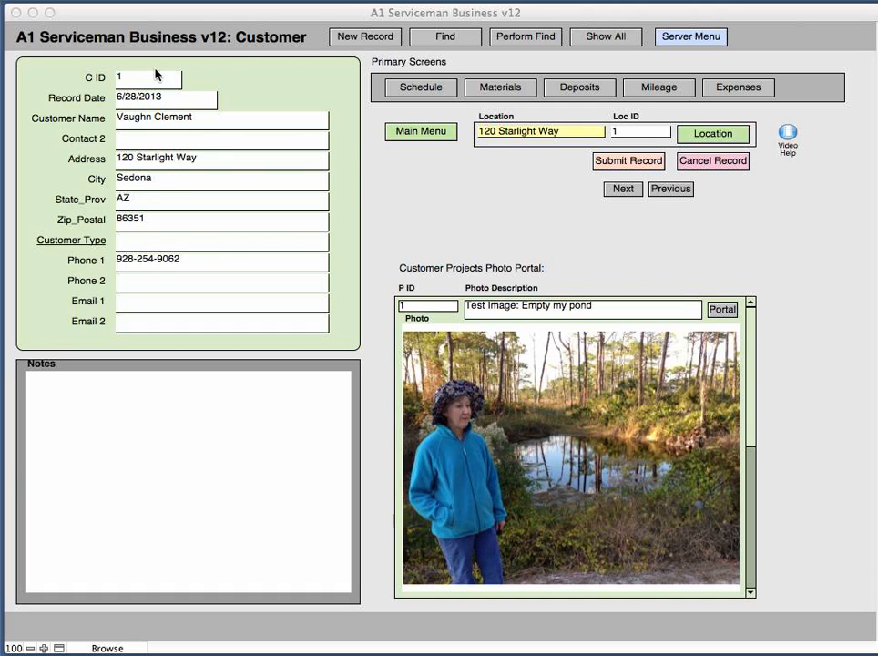
pyautogui.moveTo(132, 81)
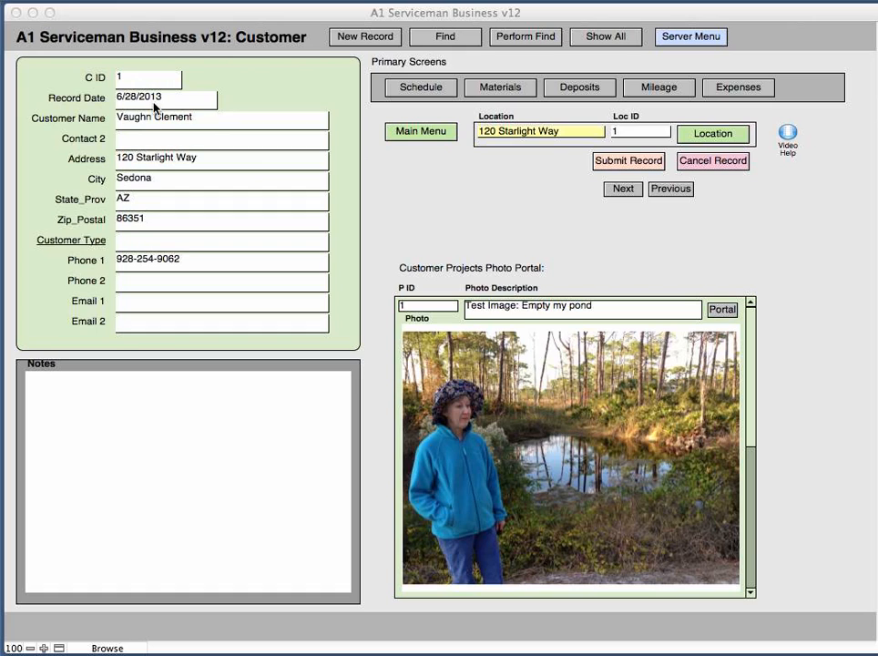
pyautogui.moveTo(156, 123)
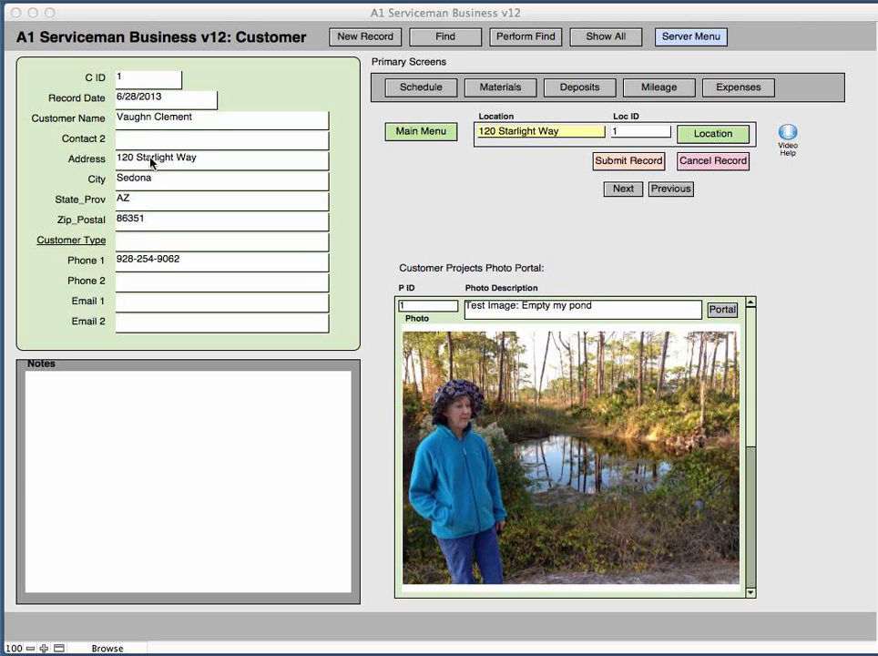
pyautogui.moveTo(140, 201)
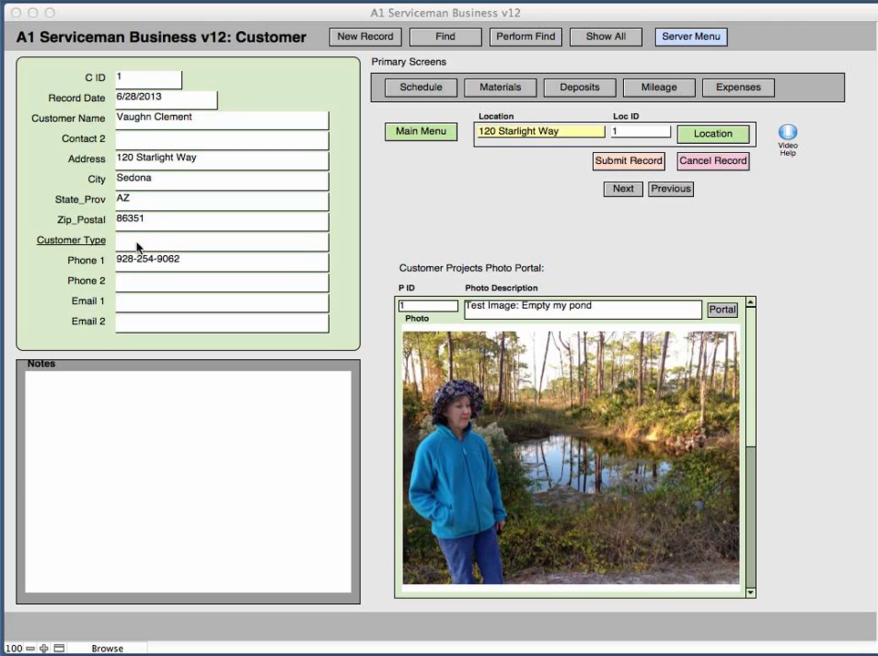
# Enter and leave the Customer Type field, then bring up the stored photo's options.
pyautogui.click(221, 241)
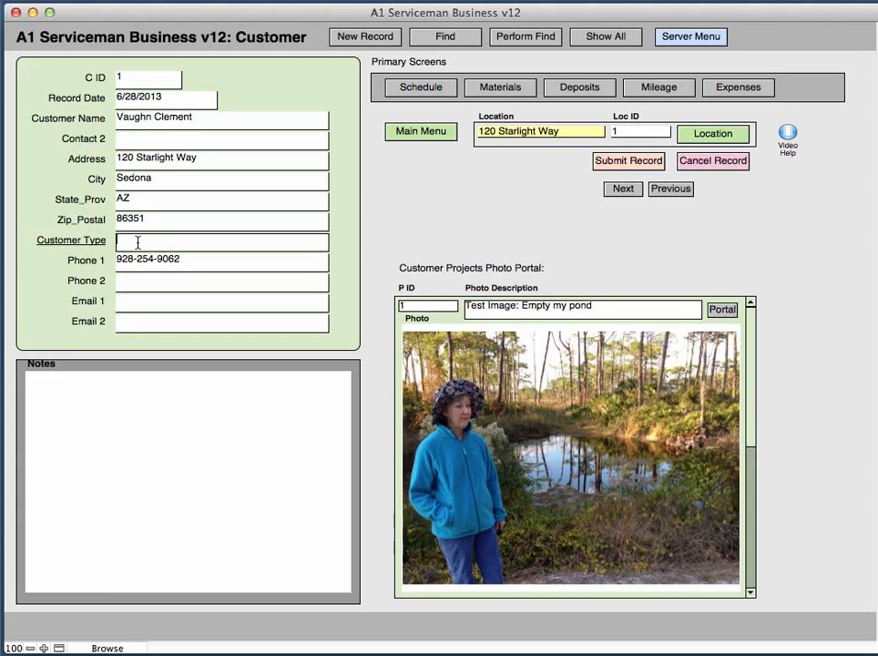
pyautogui.moveTo(91, 242)
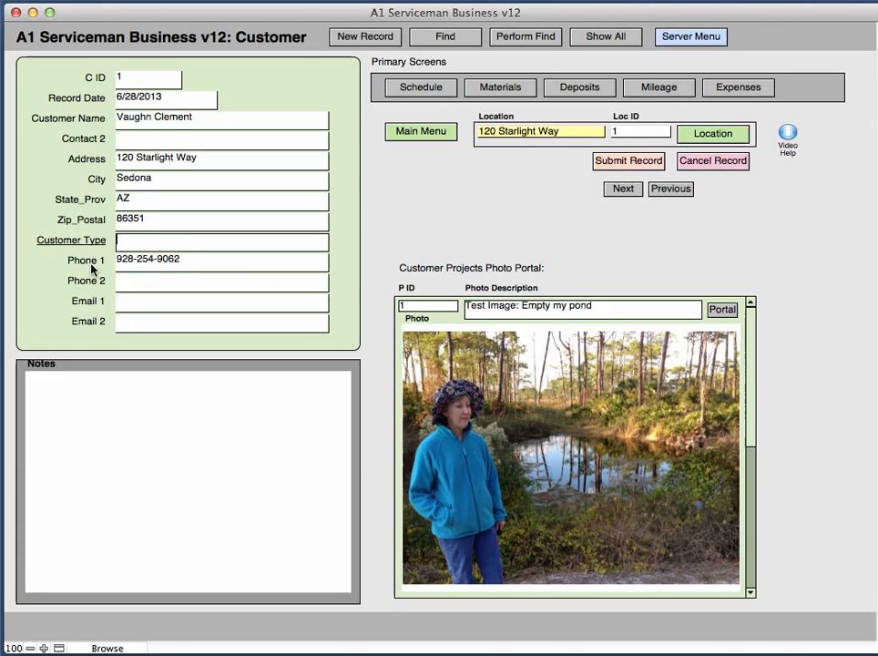
pyautogui.moveTo(122, 305)
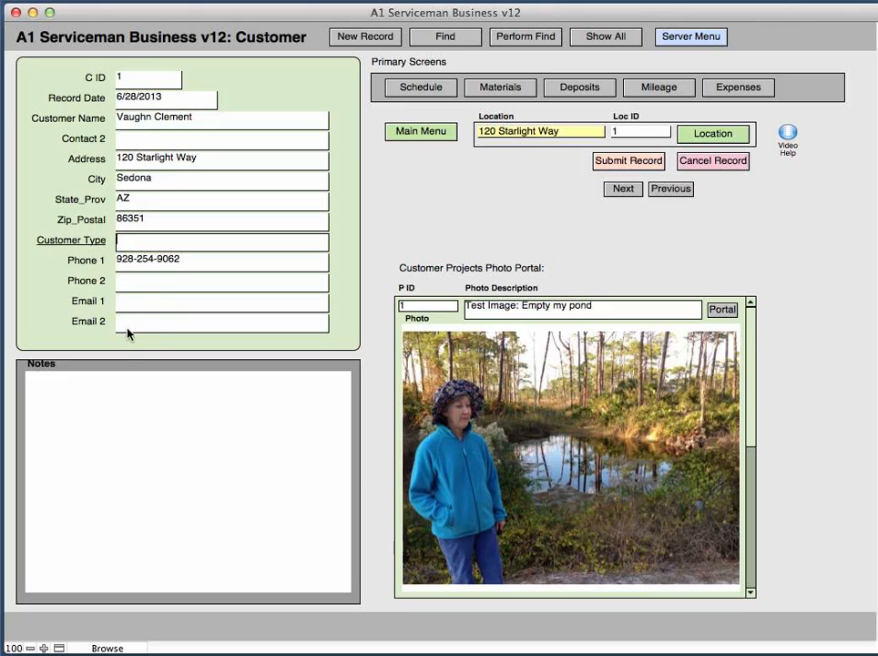
pyautogui.click(109, 415)
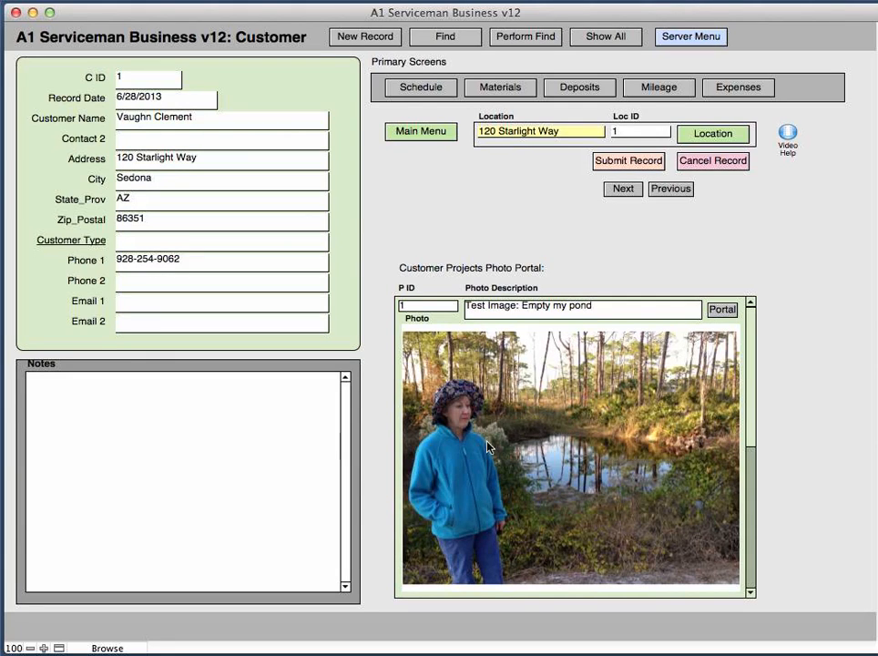
pyautogui.moveTo(671, 358)
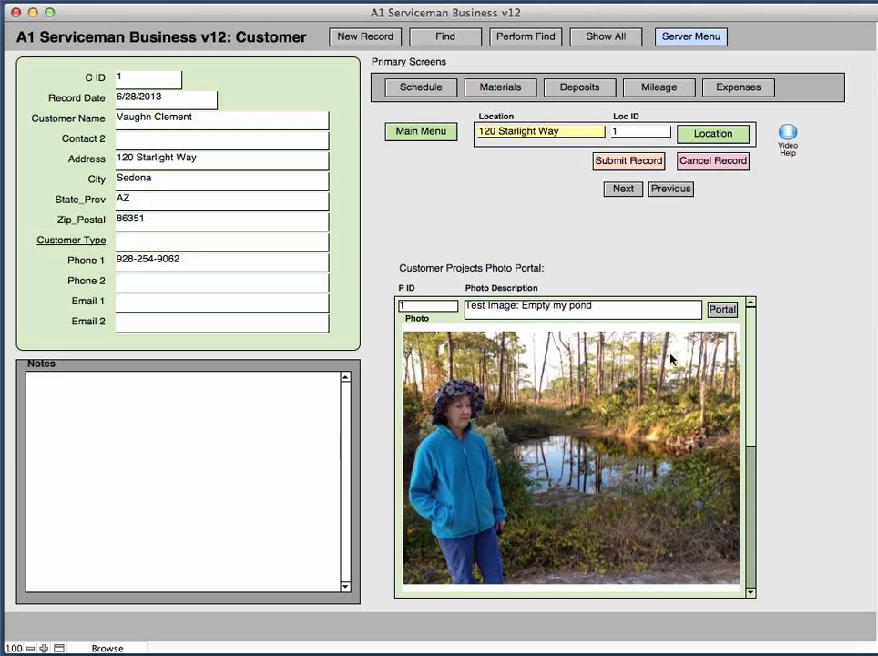
pyautogui.moveTo(754, 360)
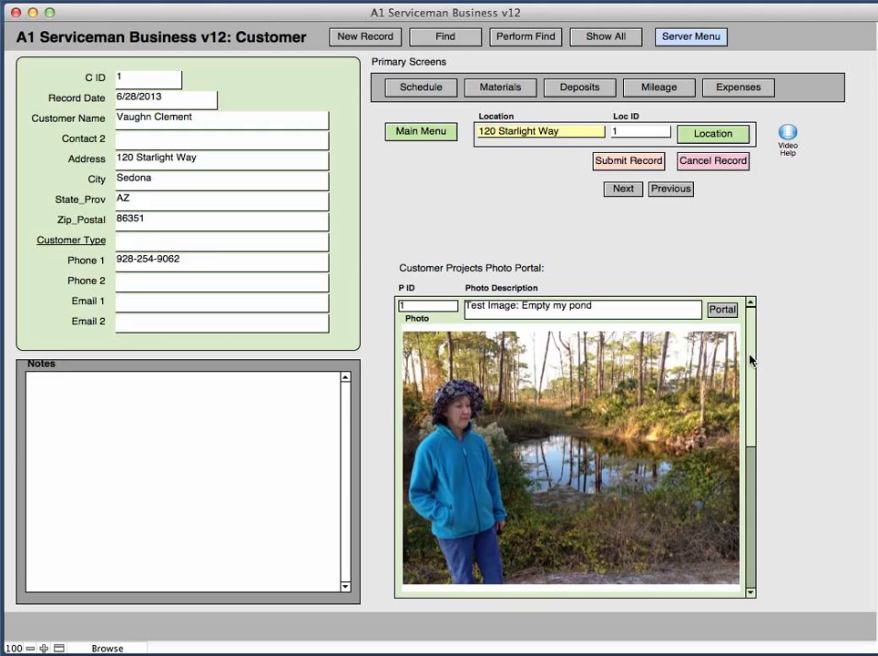
pyautogui.rightClick(571, 456)
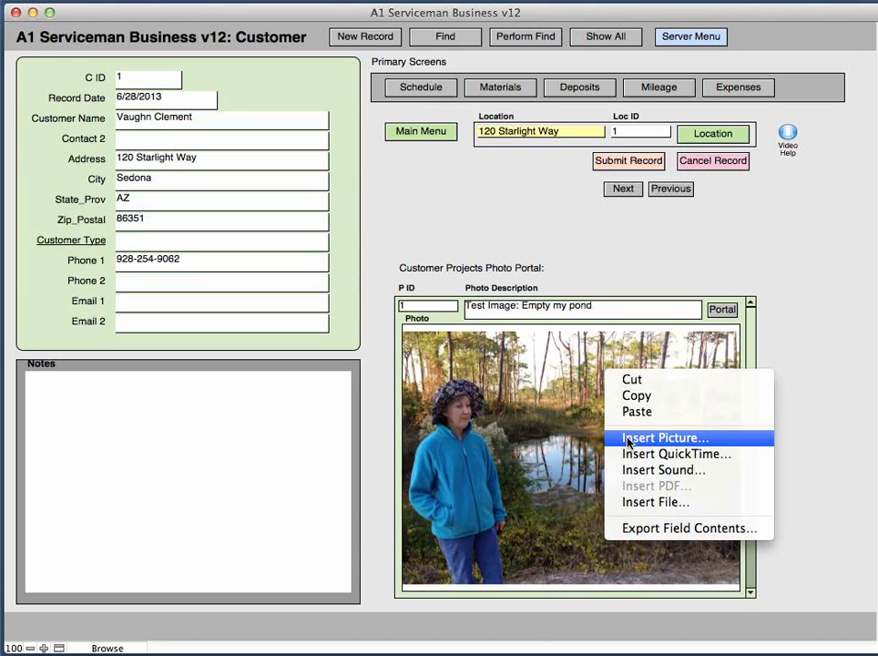
pyautogui.moveTo(540, 430)
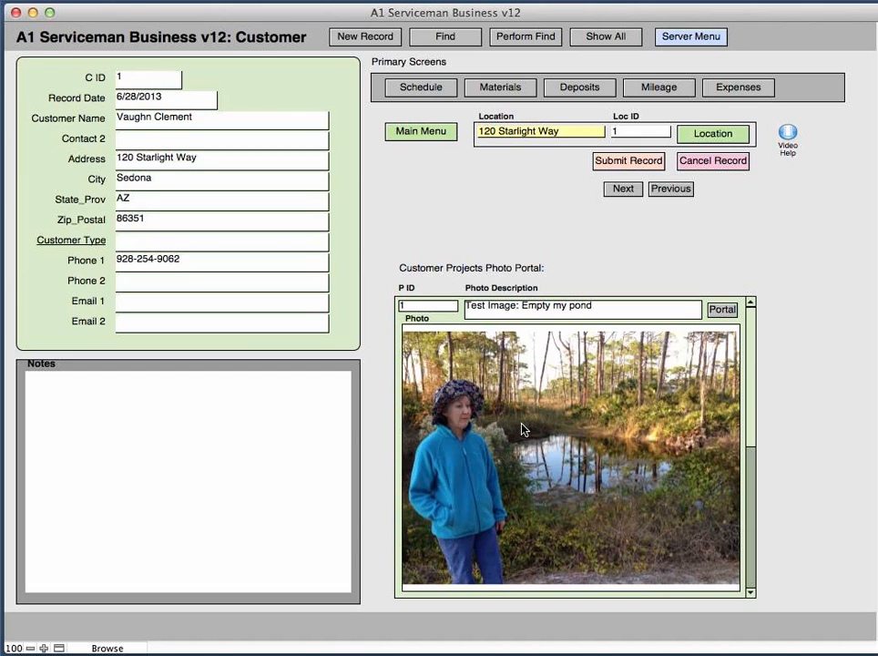
pyautogui.moveTo(565, 387)
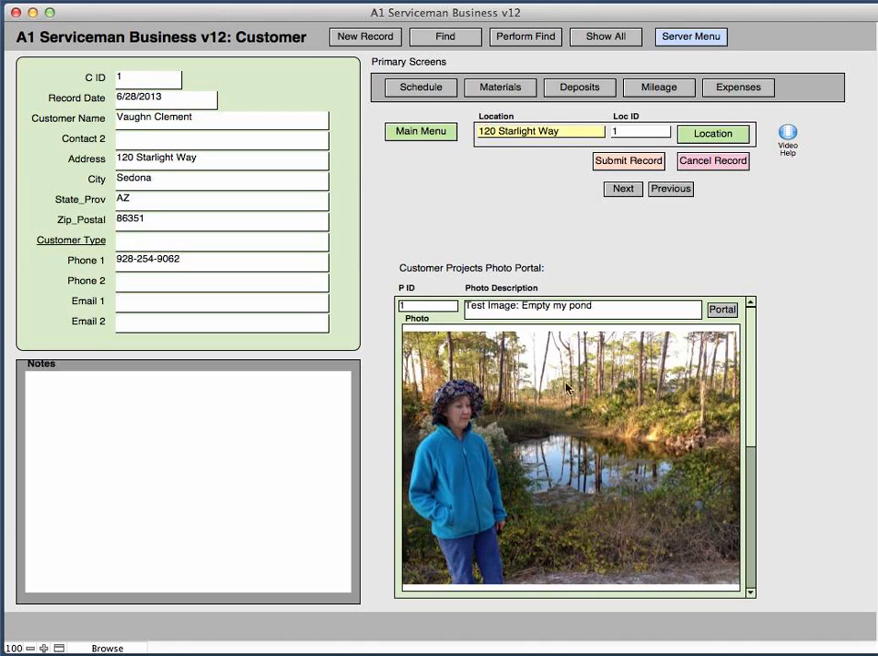
pyautogui.moveTo(499, 418)
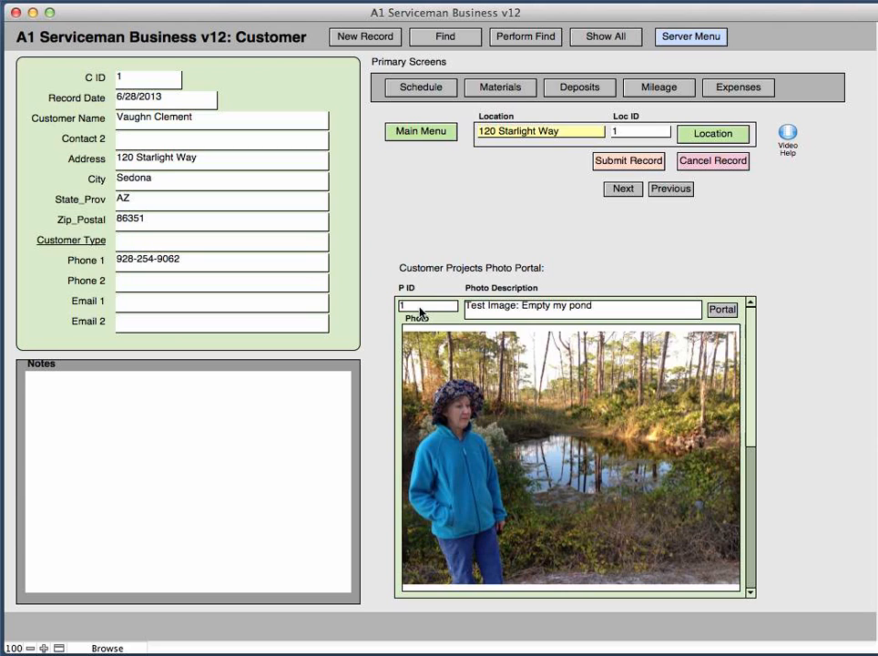
pyautogui.moveTo(446, 289)
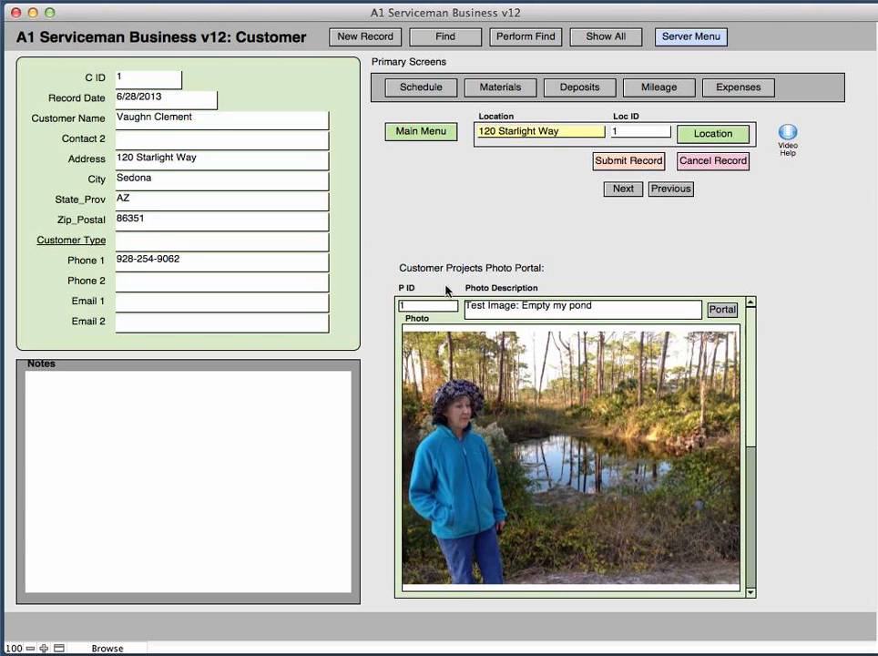
pyautogui.moveTo(428, 260)
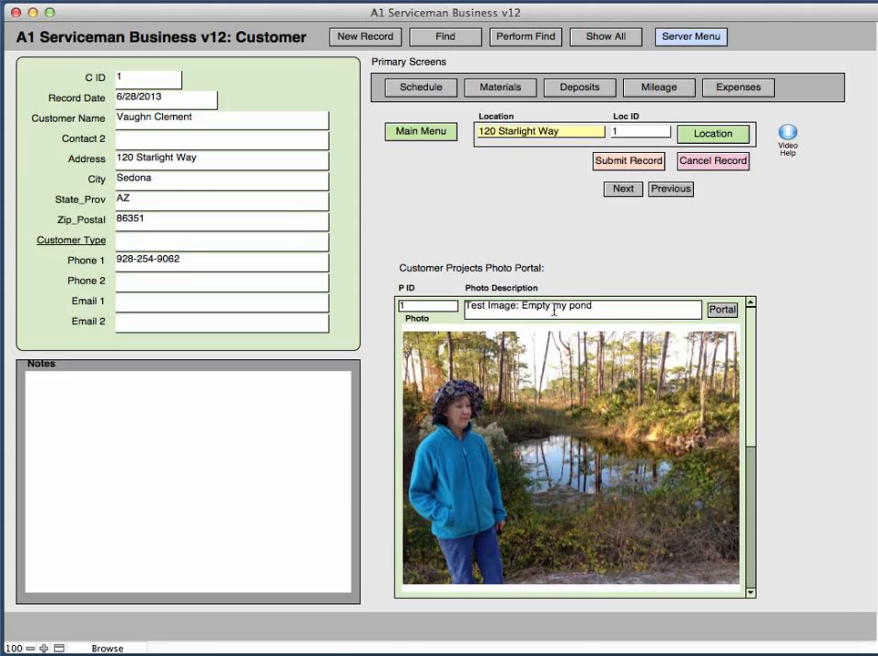
pyautogui.moveTo(609, 282)
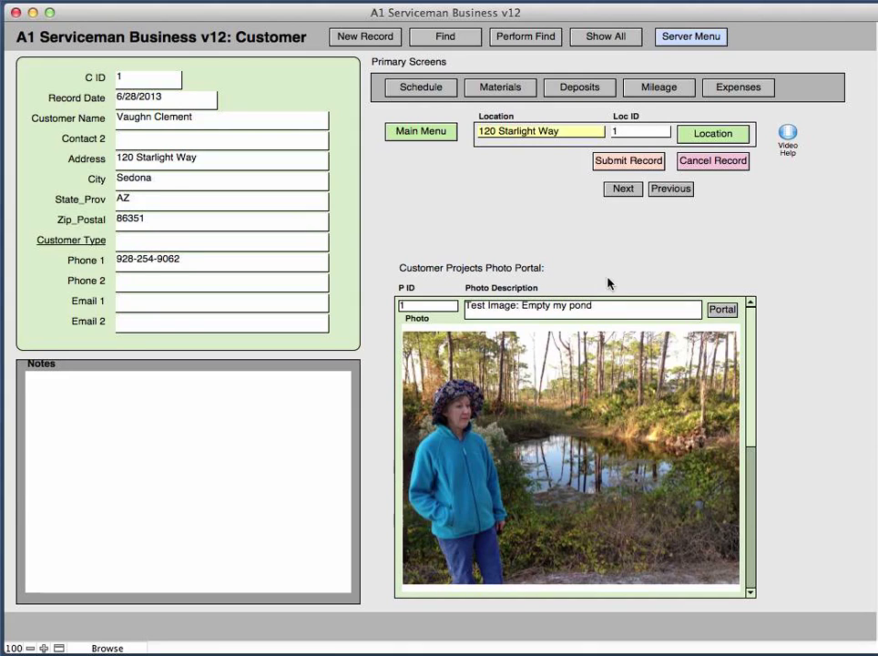
pyautogui.moveTo(686, 455)
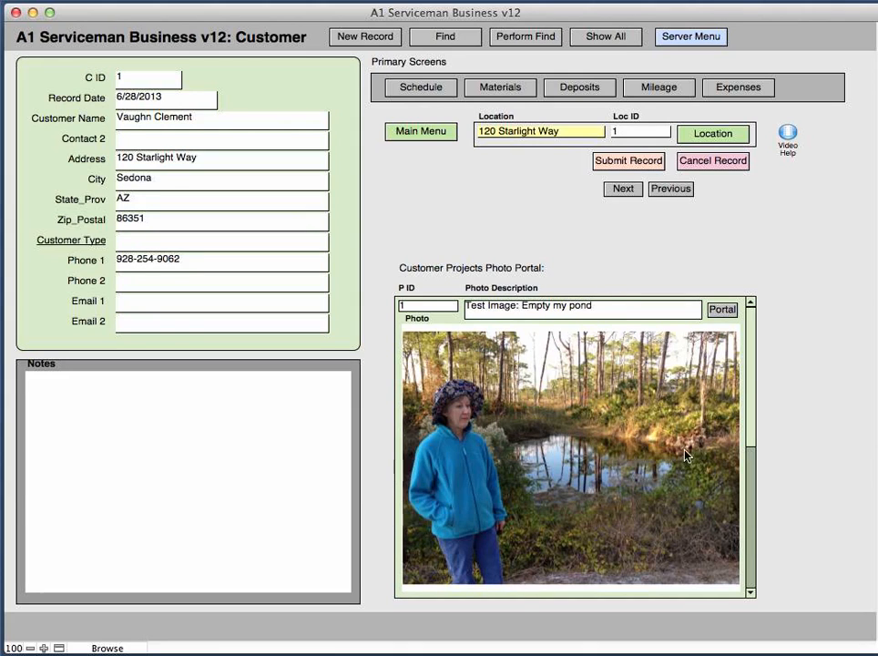
pyautogui.moveTo(756, 430)
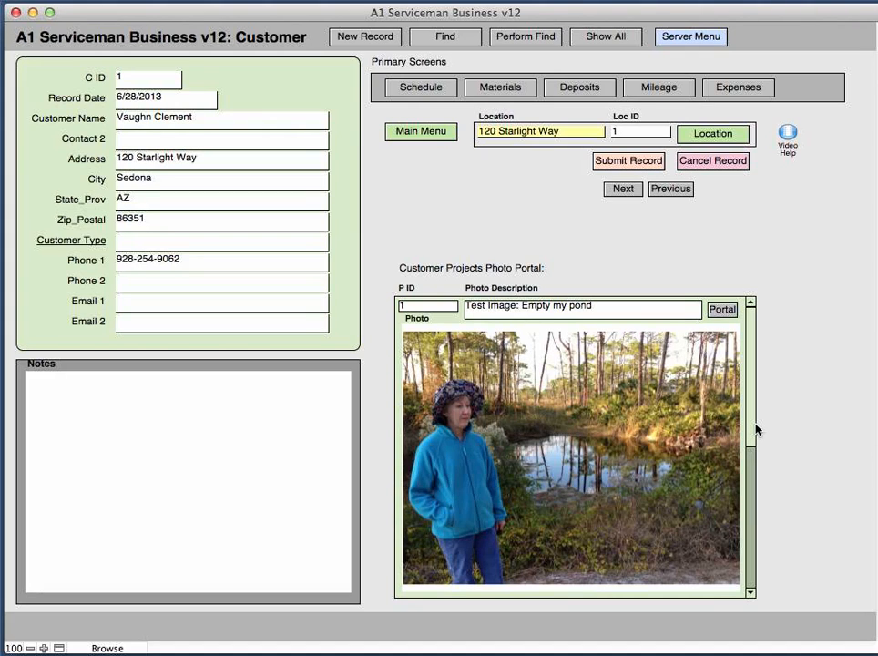
pyautogui.moveTo(748, 387)
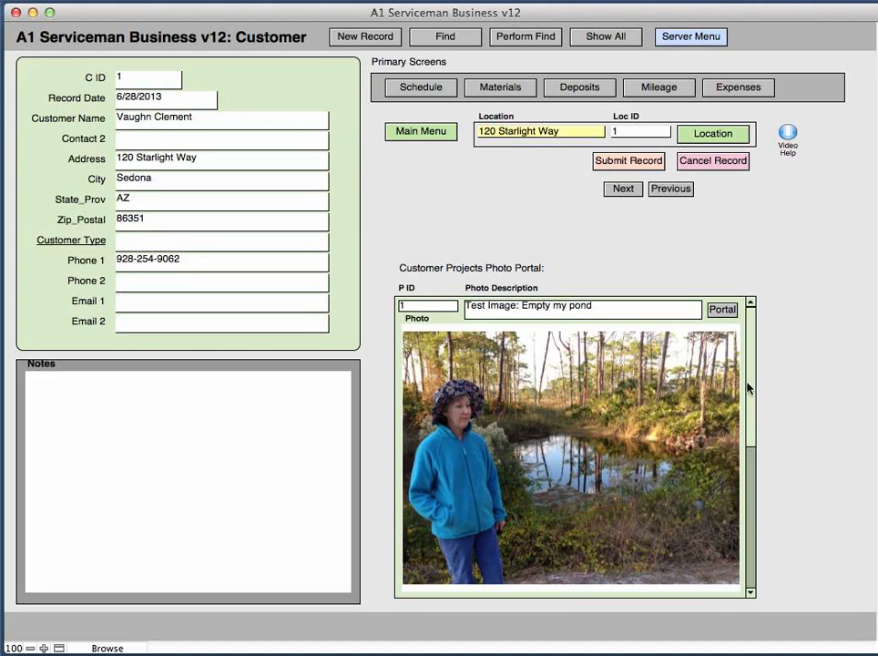
pyautogui.moveTo(749, 385)
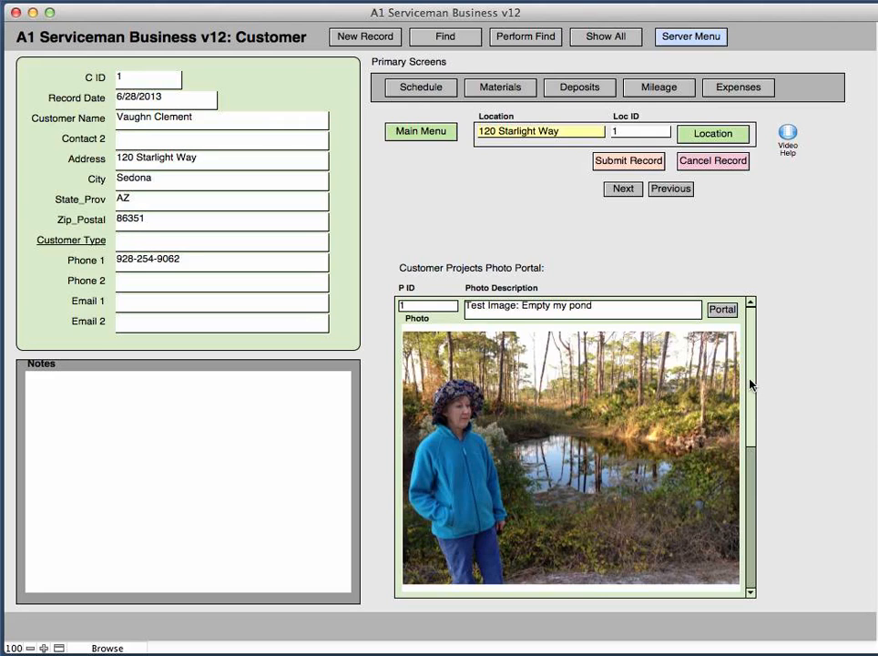
pyautogui.moveTo(708, 355)
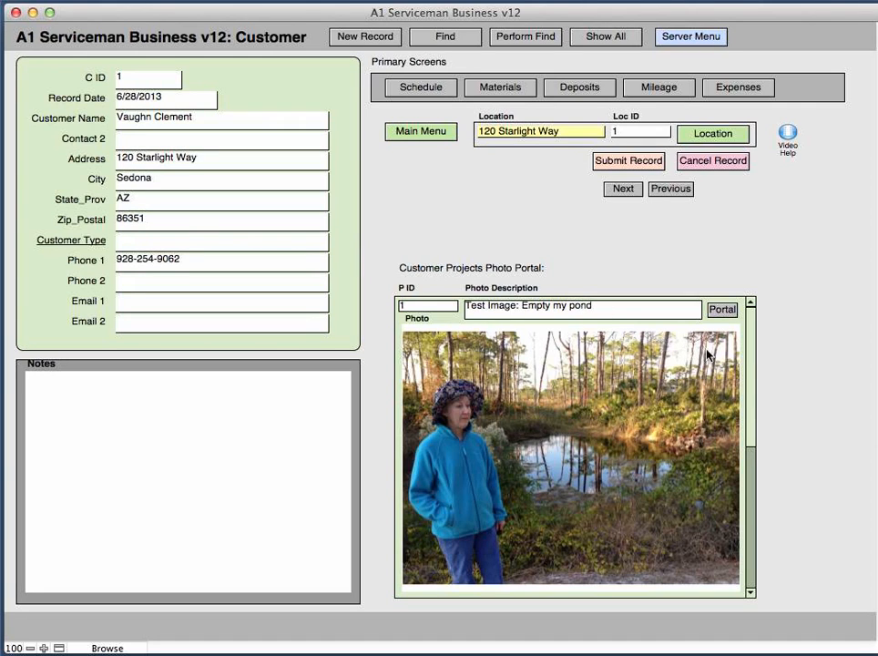
pyautogui.scroll(-3)
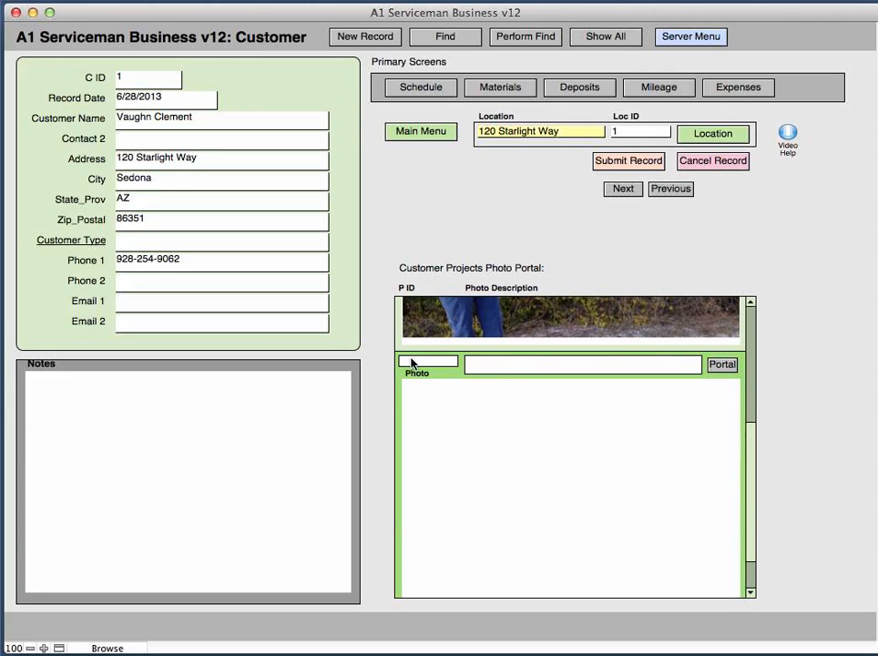
pyautogui.moveTo(580, 458)
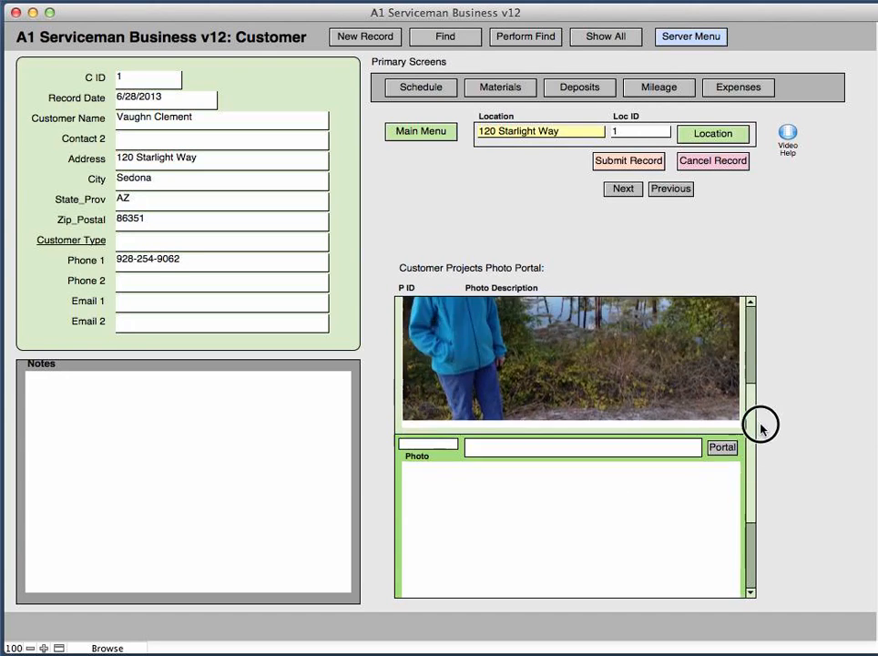
pyautogui.scroll(3)
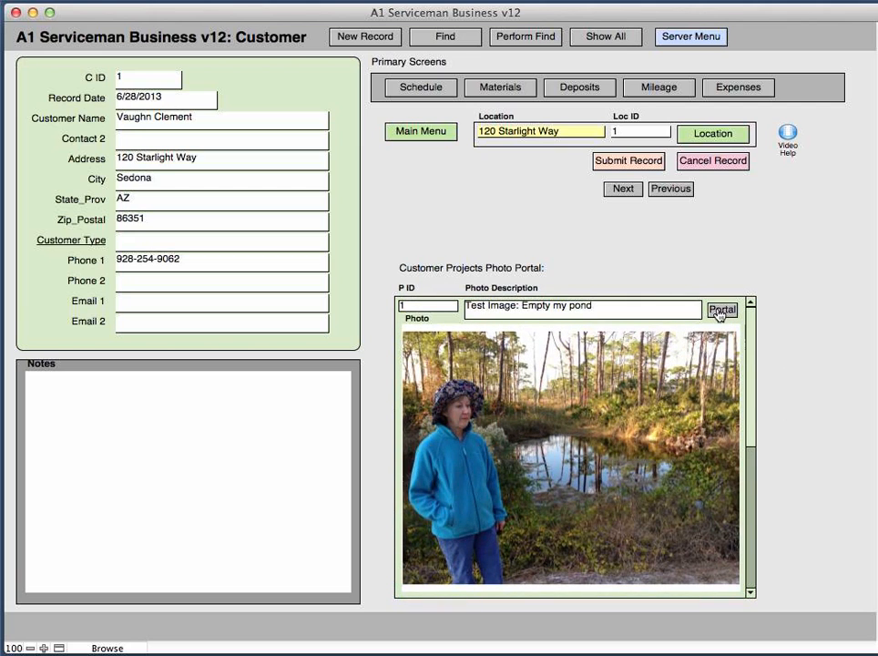
pyautogui.click(721, 310)
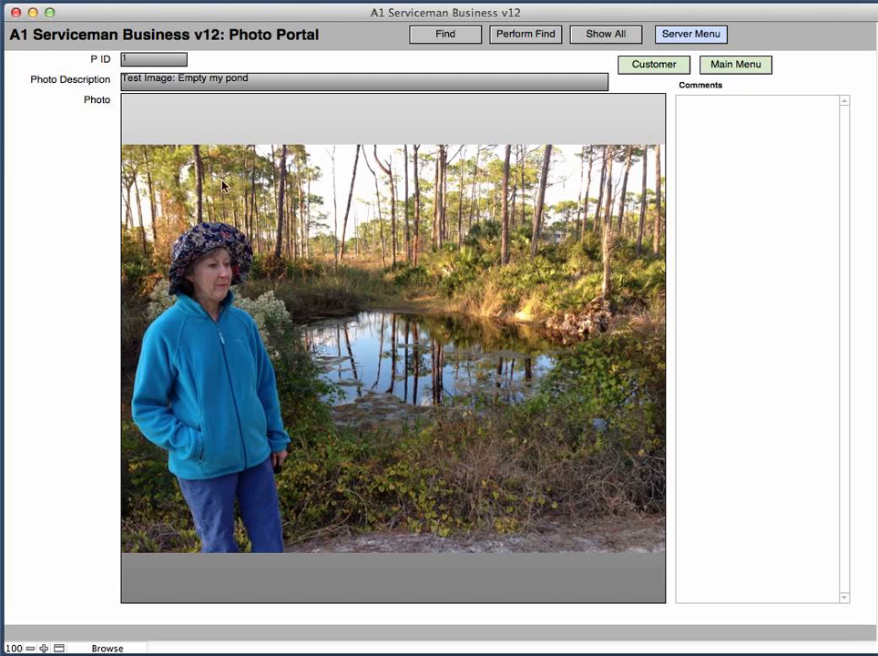
pyautogui.moveTo(355, 198)
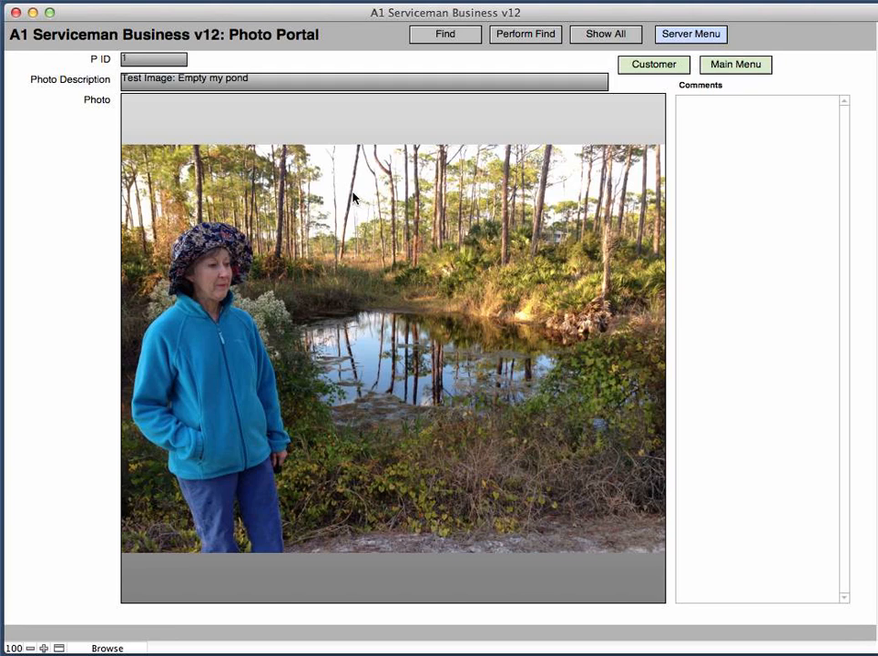
pyautogui.moveTo(223, 90)
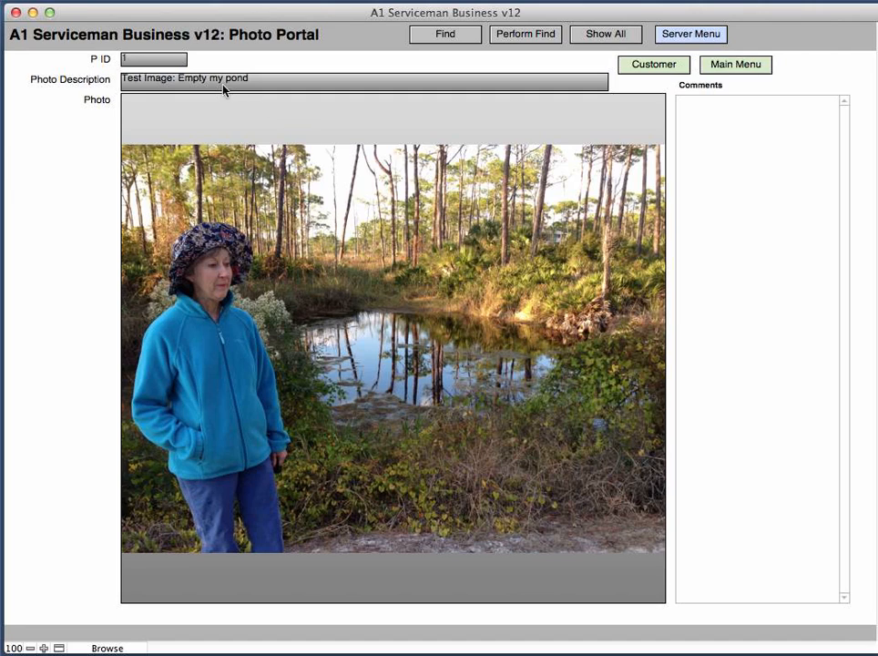
pyautogui.moveTo(635, 148)
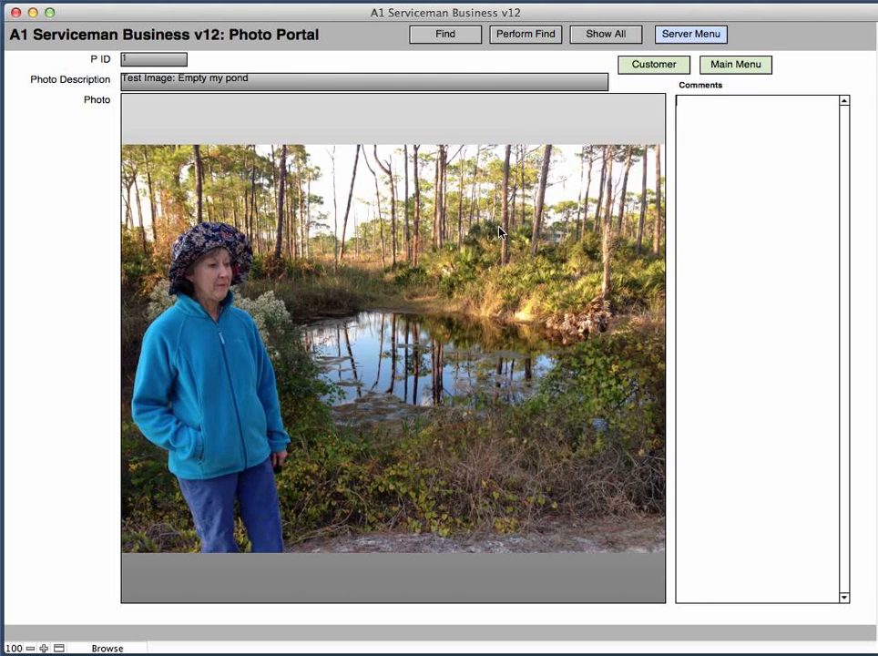
pyautogui.moveTo(524, 230)
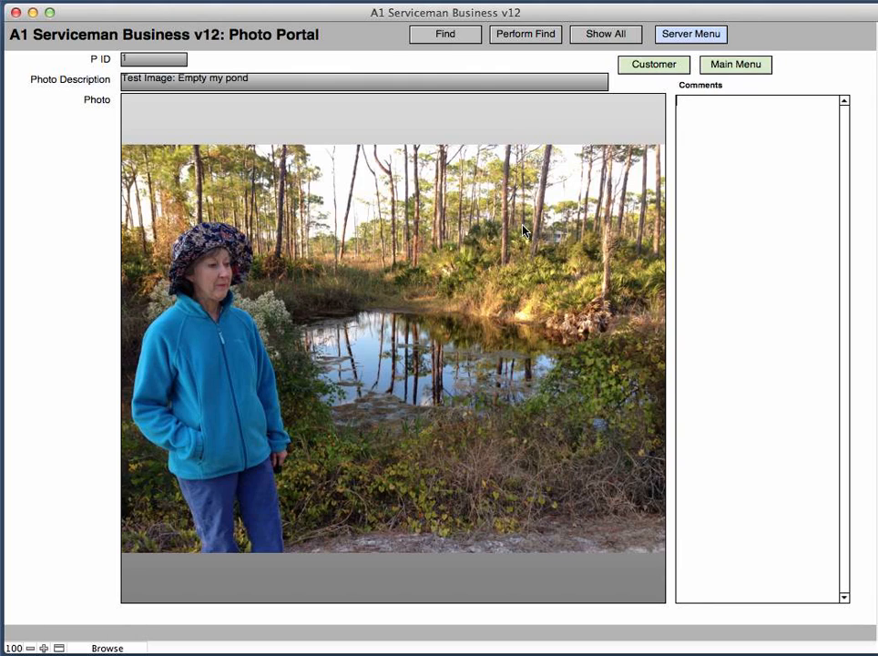
pyautogui.moveTo(458, 349)
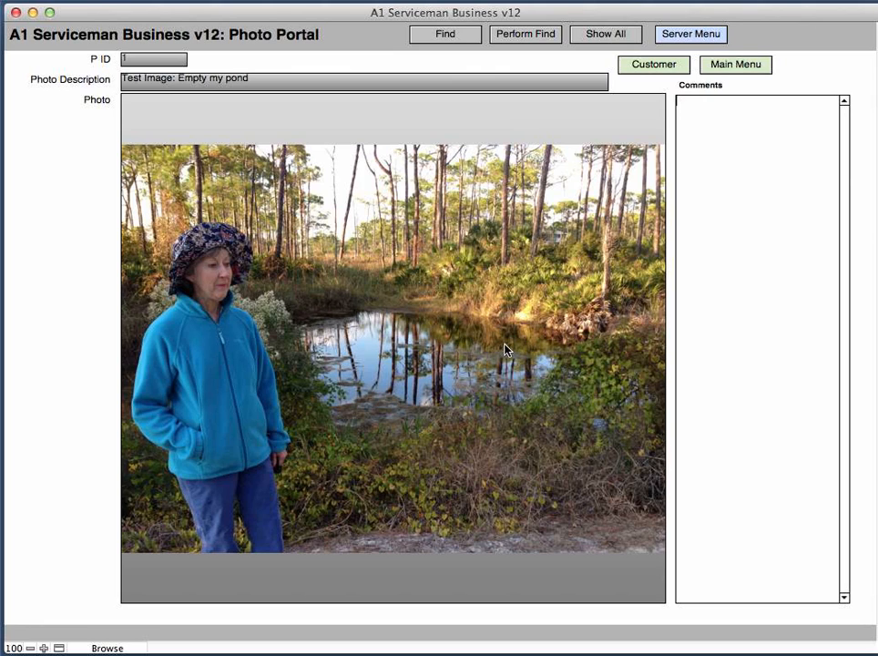
pyautogui.moveTo(592, 278)
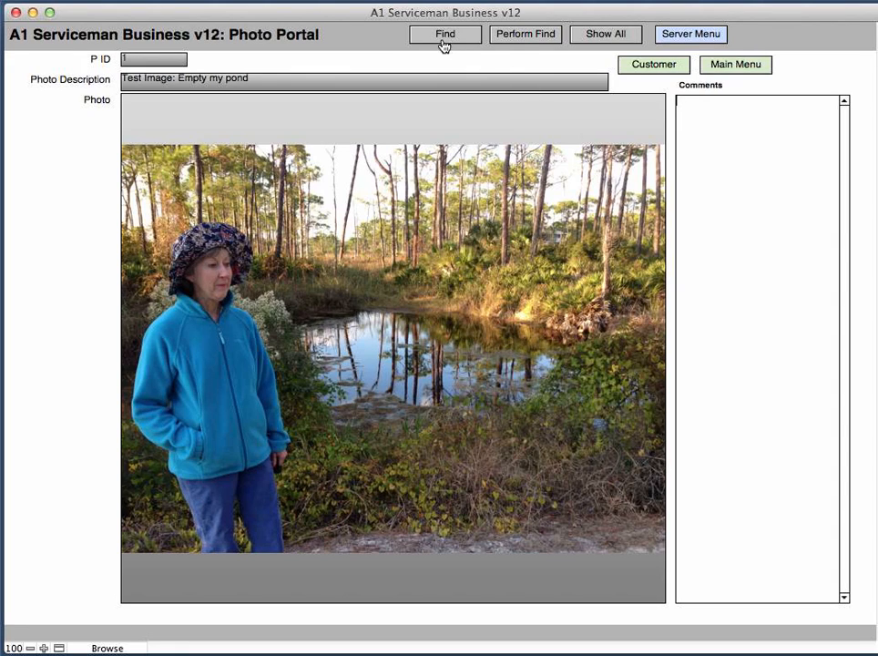
pyautogui.moveTo(273, 96)
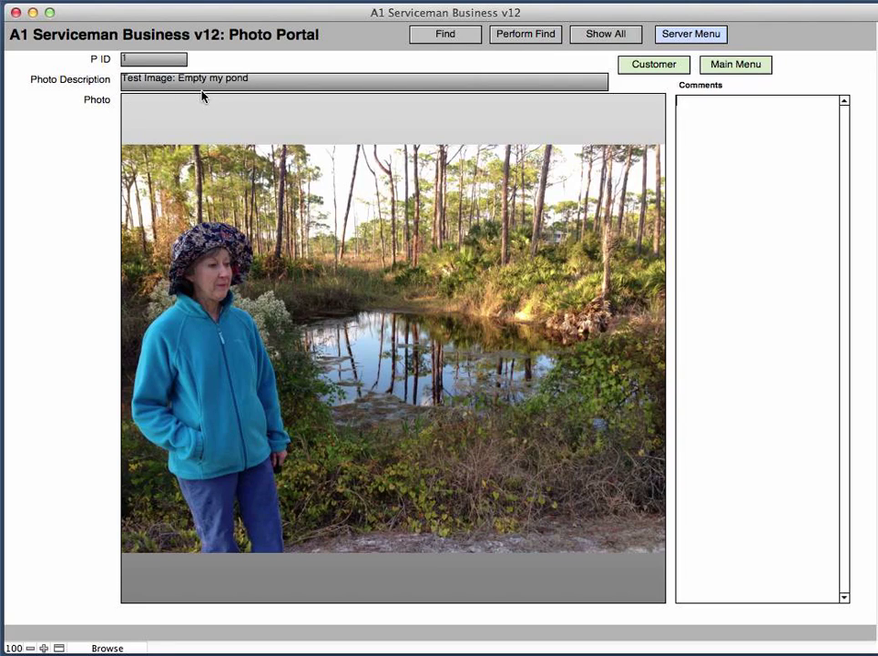
pyautogui.moveTo(159, 110)
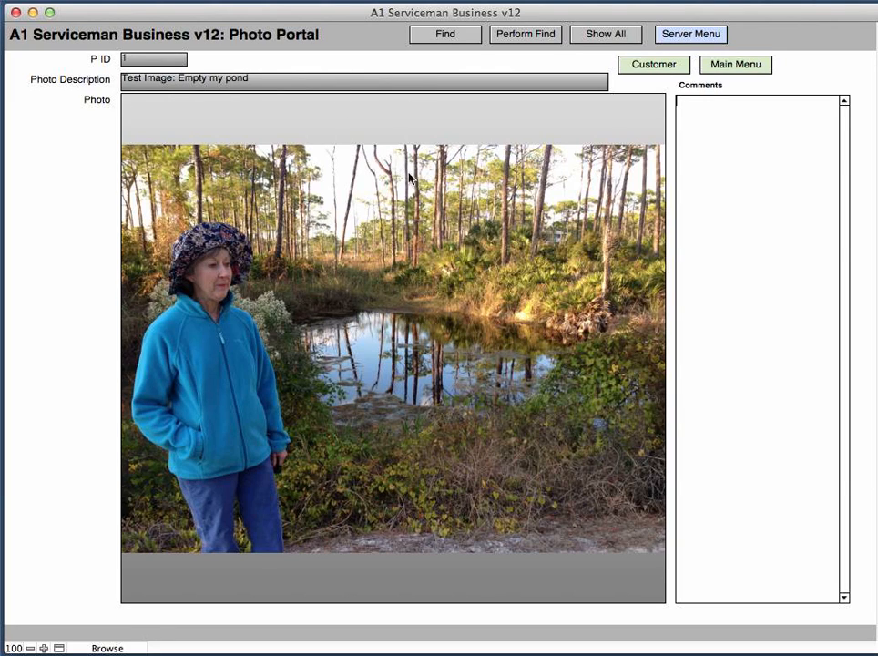
pyautogui.moveTo(269, 129)
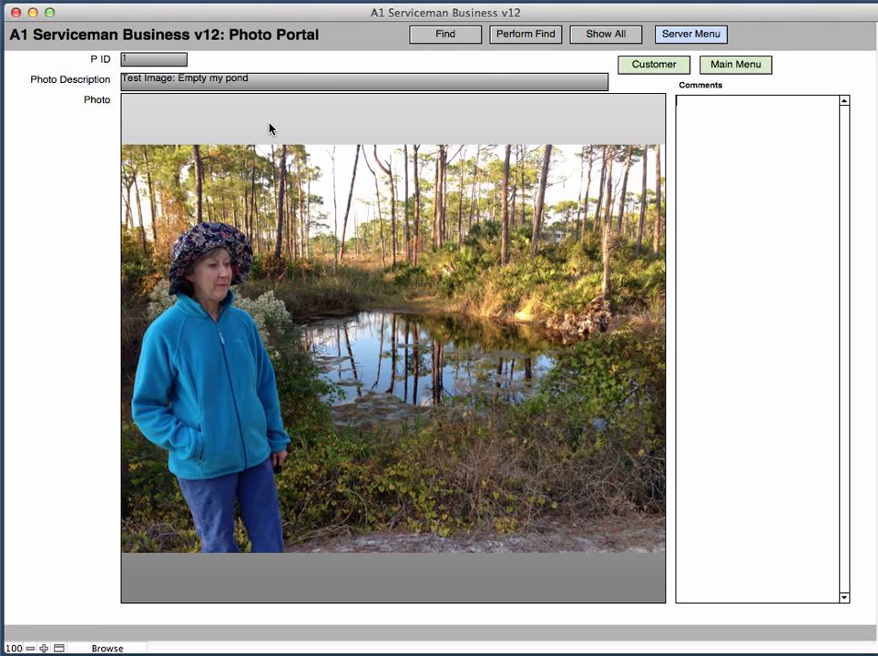
pyautogui.moveTo(382, 227)
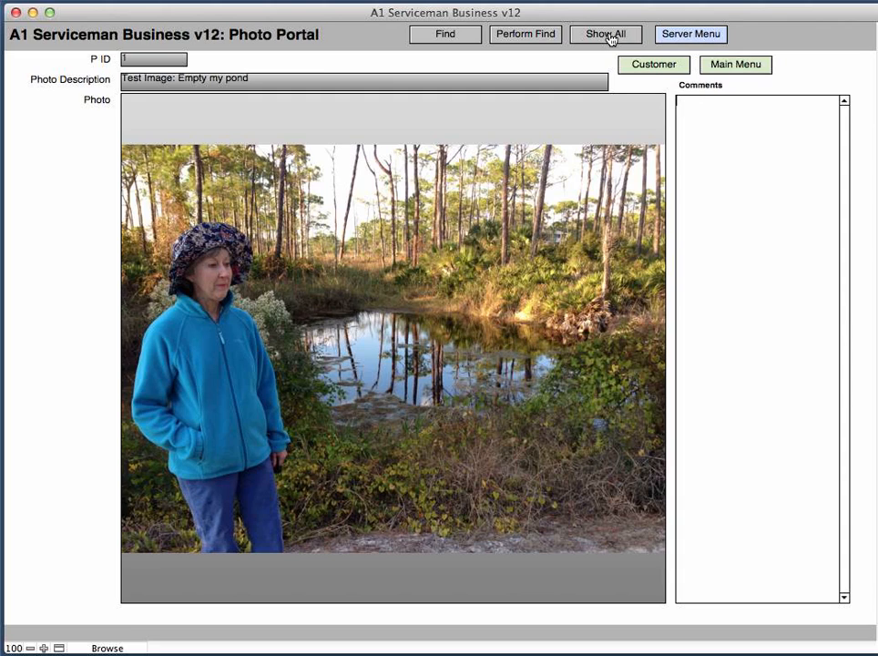
pyautogui.moveTo(410, 212)
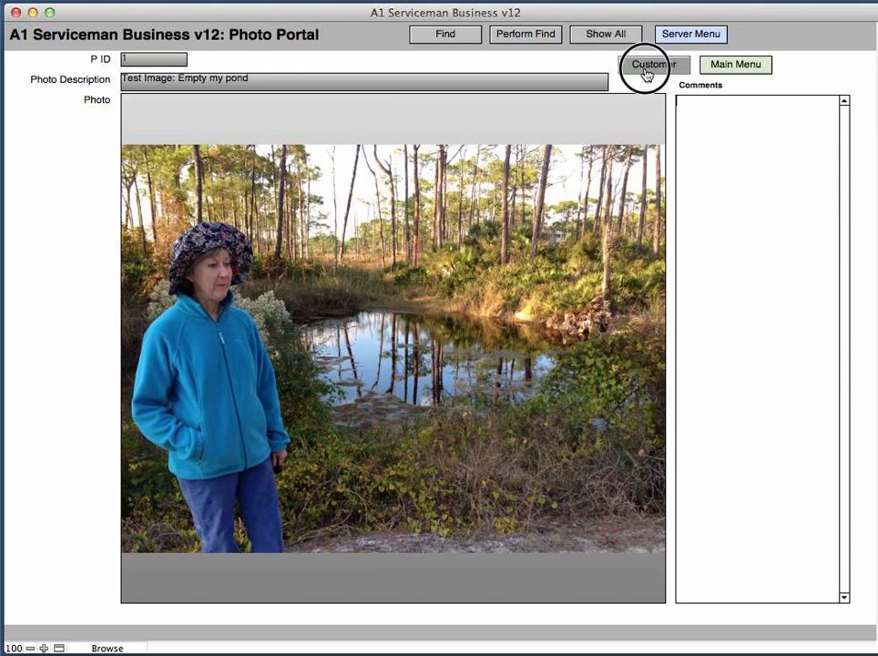
pyautogui.click(648, 65)
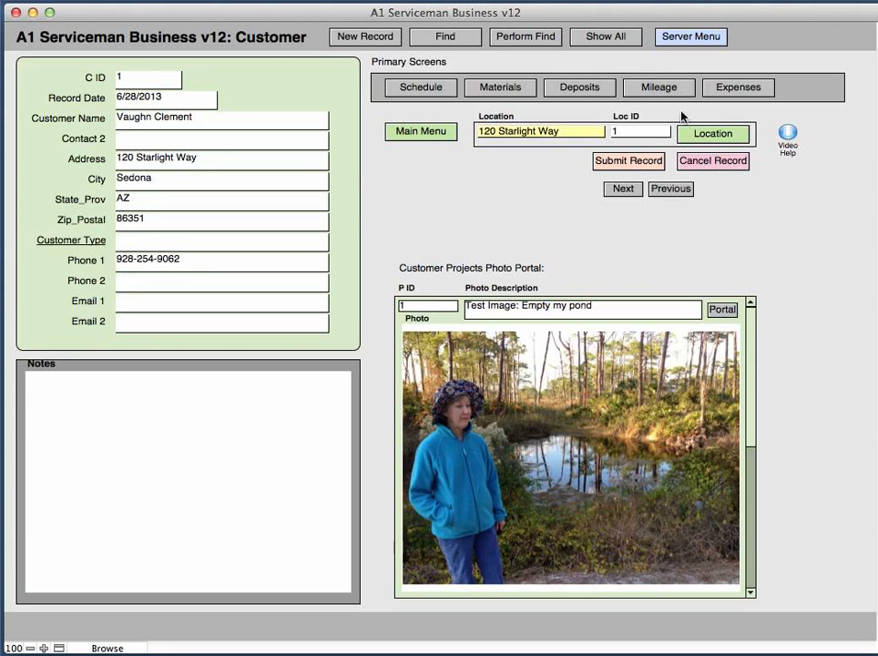
pyautogui.moveTo(606, 45)
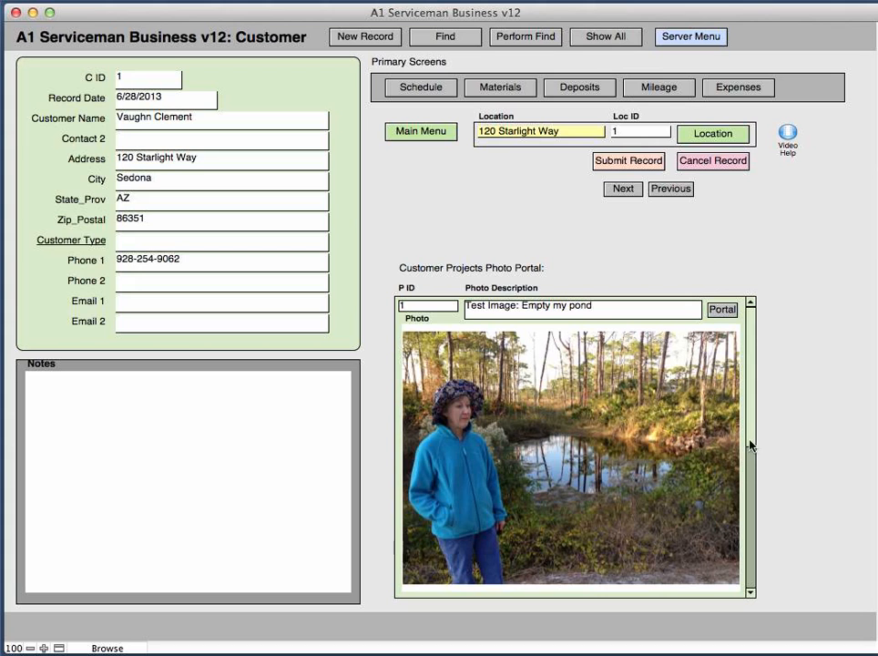
pyautogui.scroll(-3)
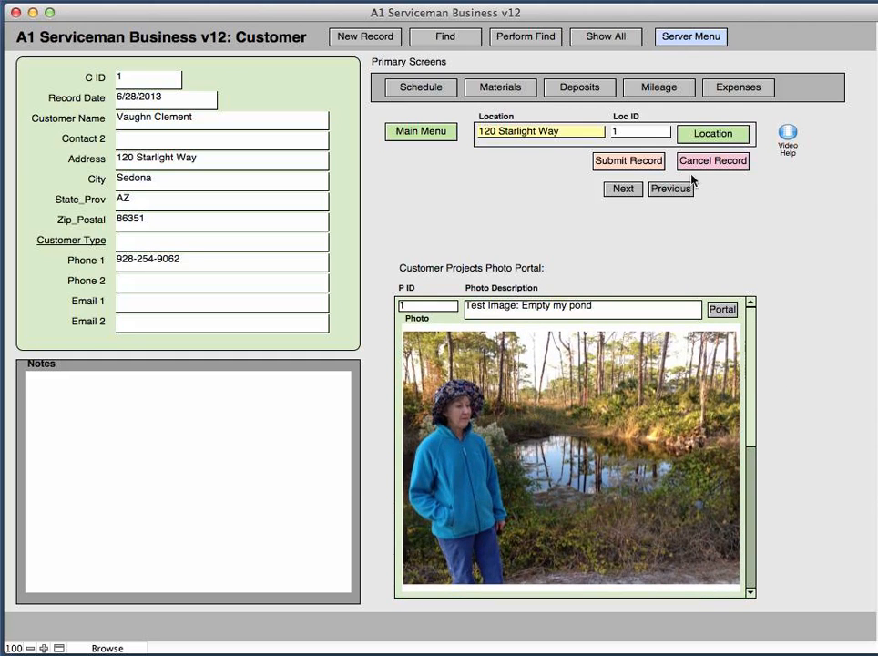
pyautogui.moveTo(577, 170)
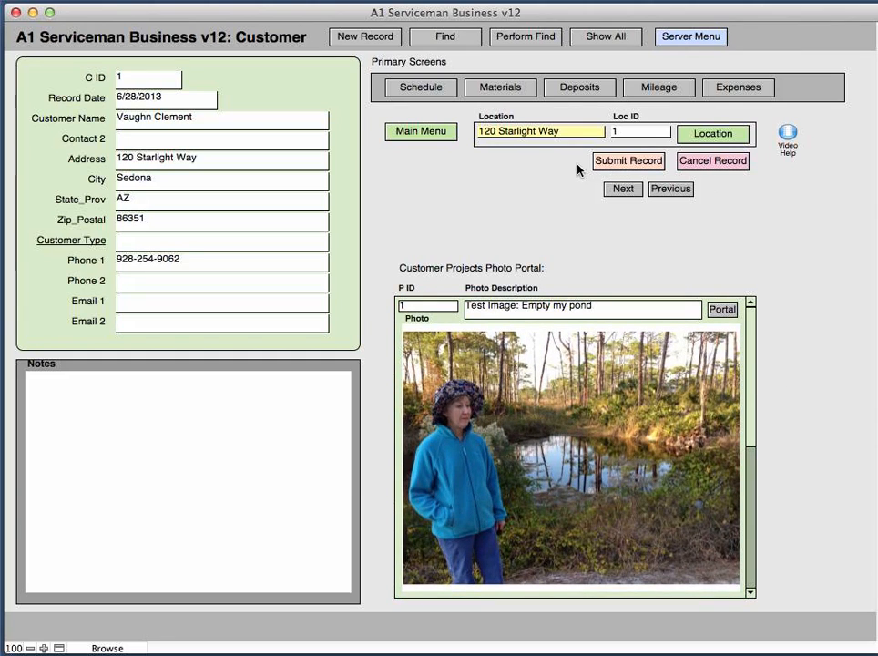
pyautogui.moveTo(499, 173)
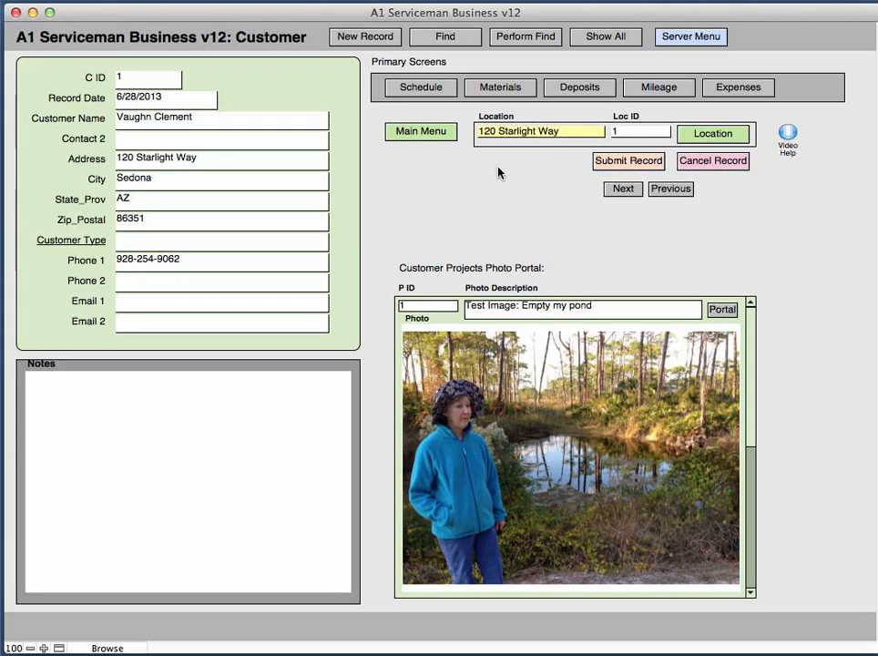
pyautogui.moveTo(609, 174)
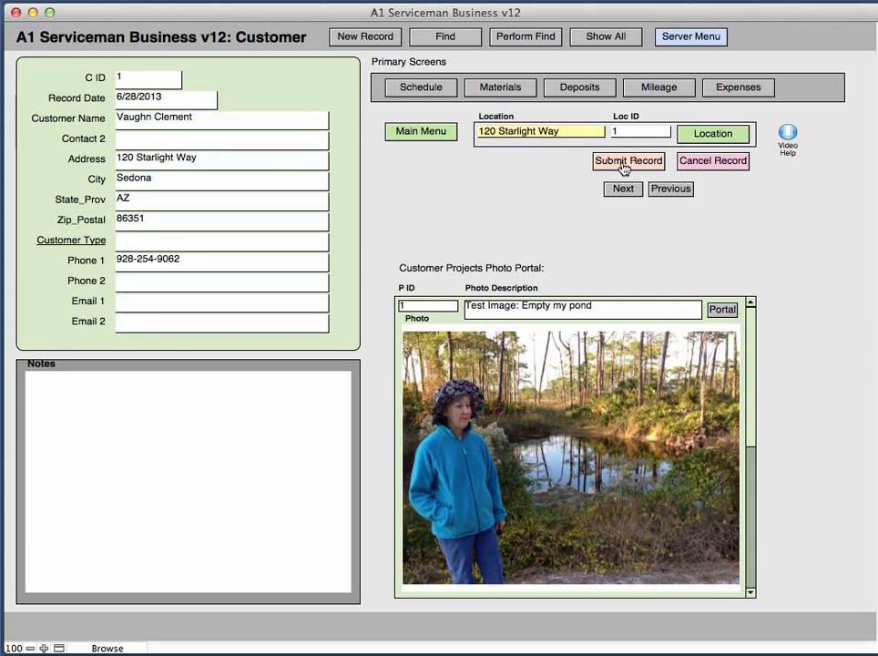
pyautogui.moveTo(705, 165)
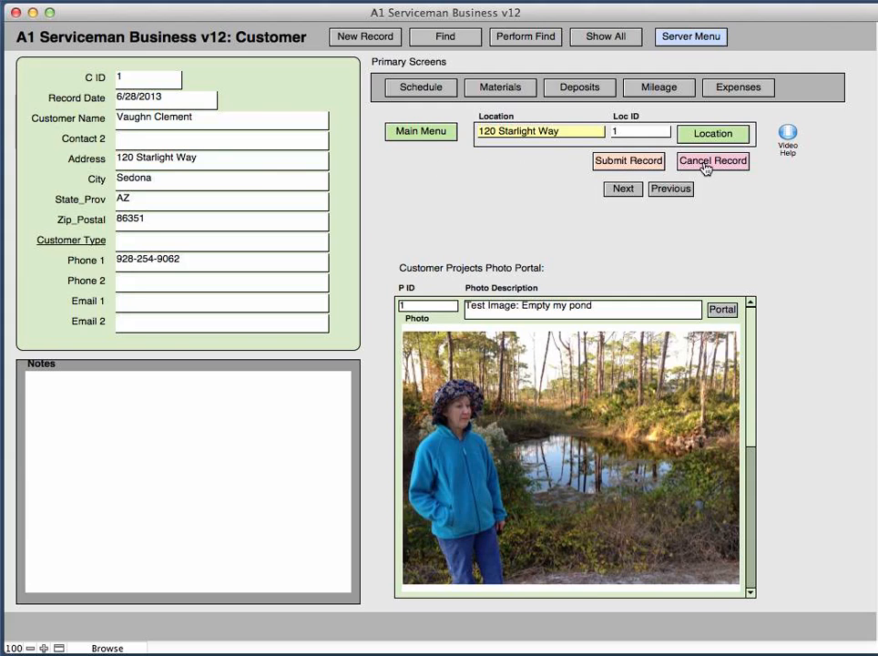
pyautogui.moveTo(272, 219)
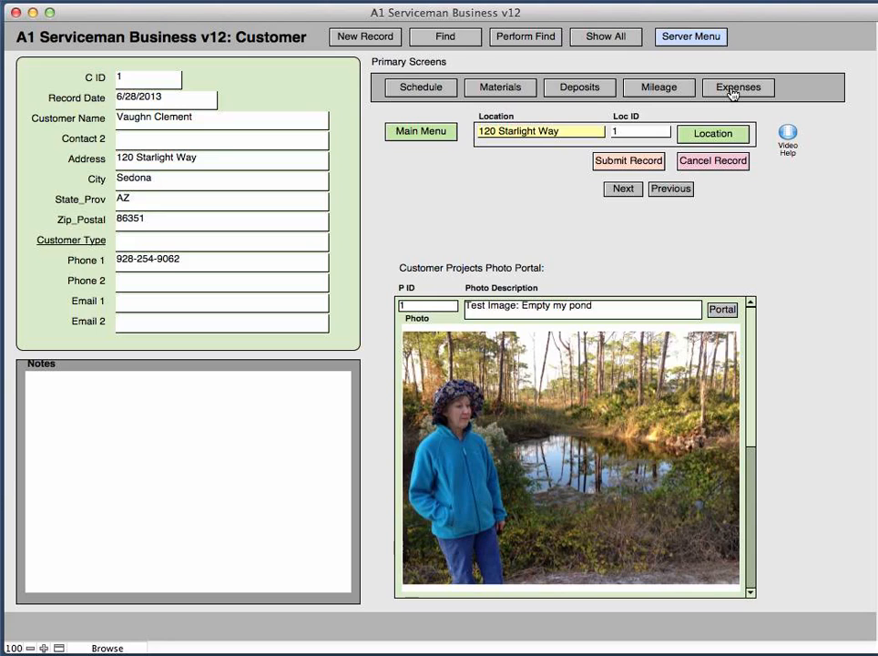
pyautogui.moveTo(514, 111)
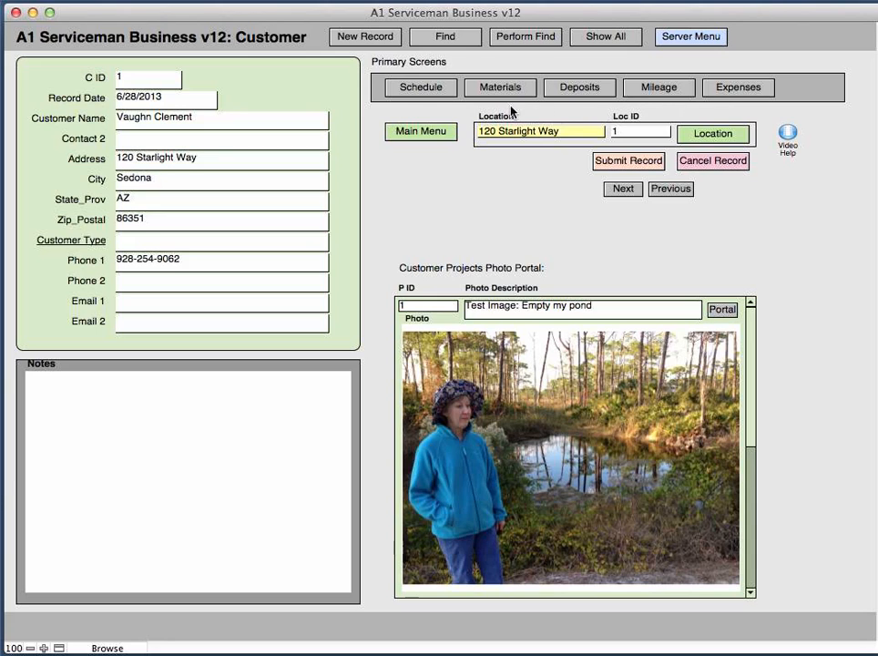
pyautogui.moveTo(419, 106)
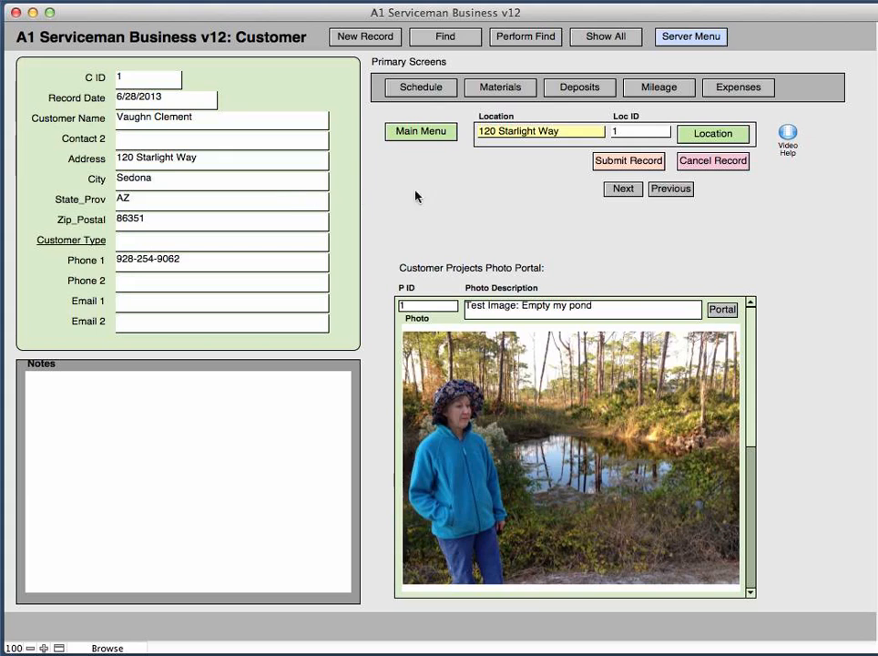
pyautogui.moveTo(623, 188)
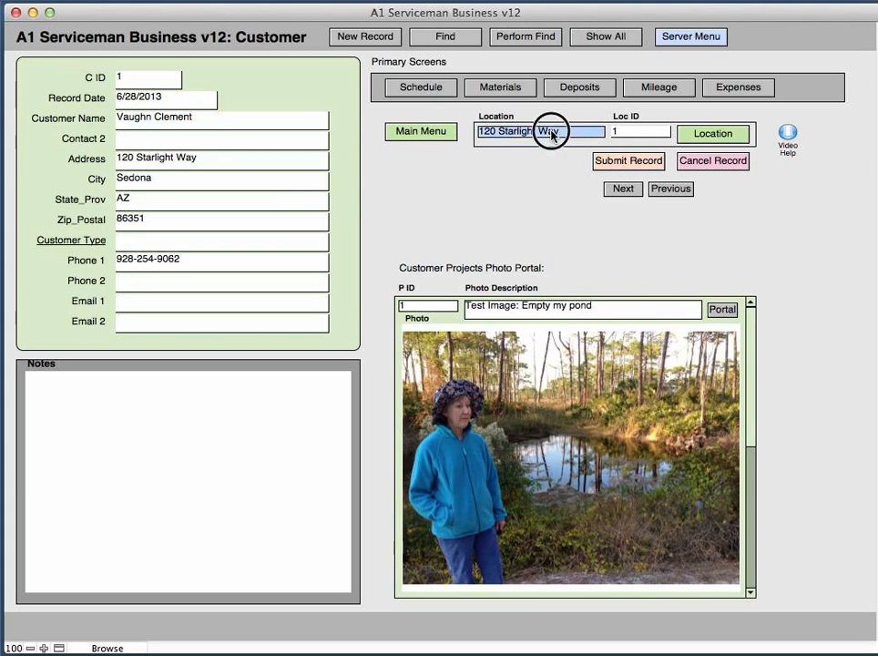
# Pick 120 Starlight Way from the Location field's saved-locations list.
pyautogui.click(549, 131)
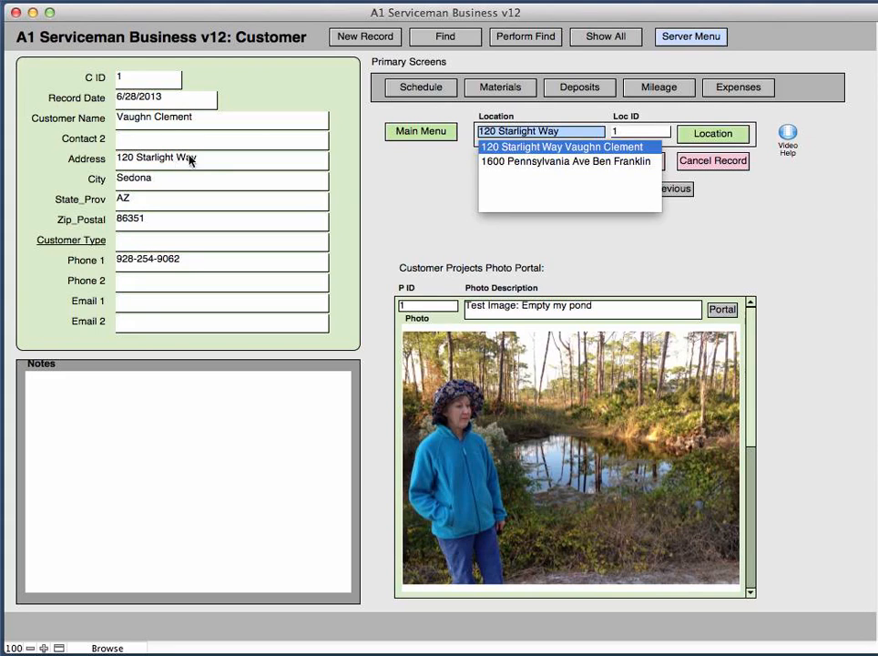
pyautogui.click(540, 146)
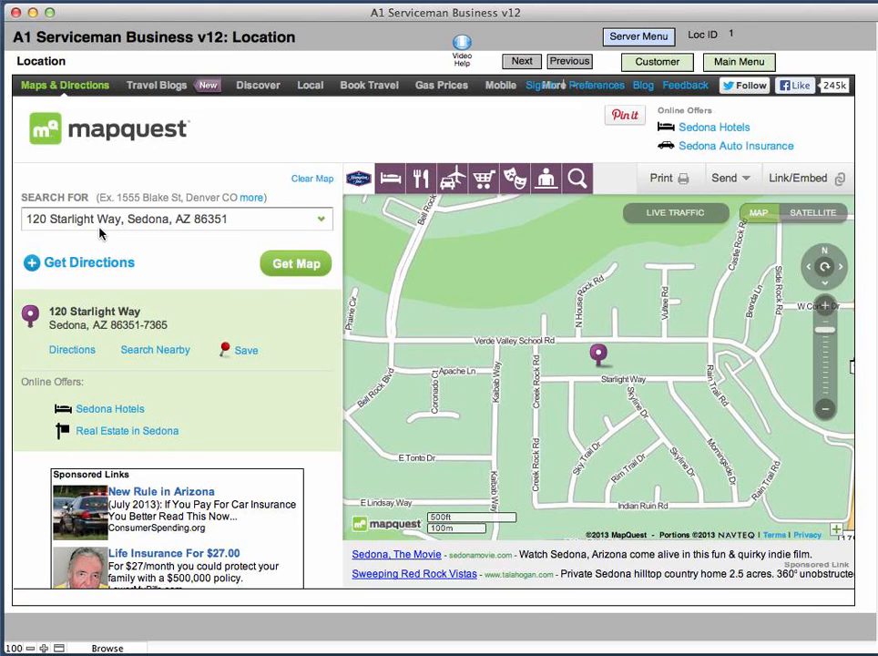
pyautogui.moveTo(307, 215)
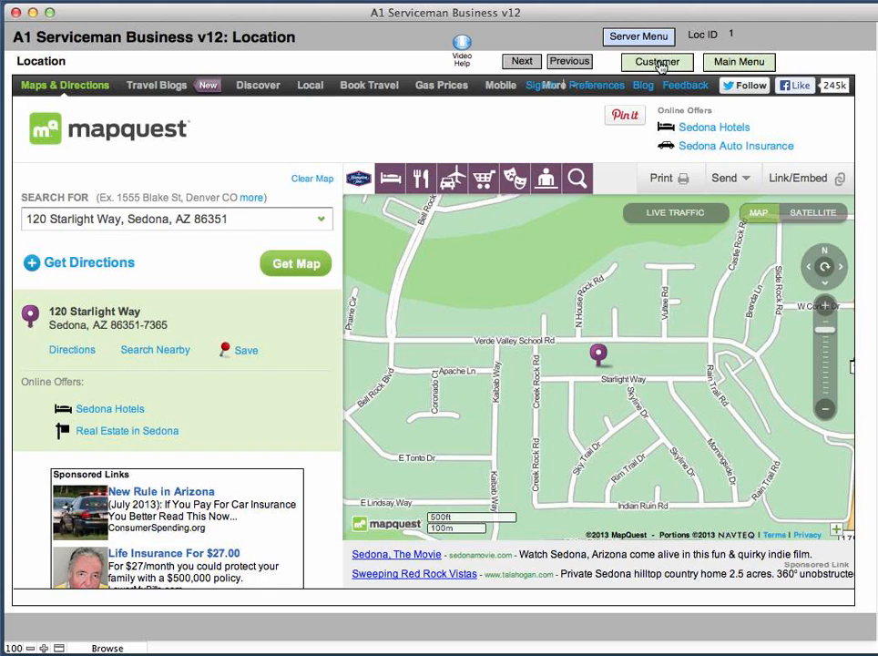
# Return from the MapQuest map to the Ben Franklin customer record.
pyautogui.click(657, 62)
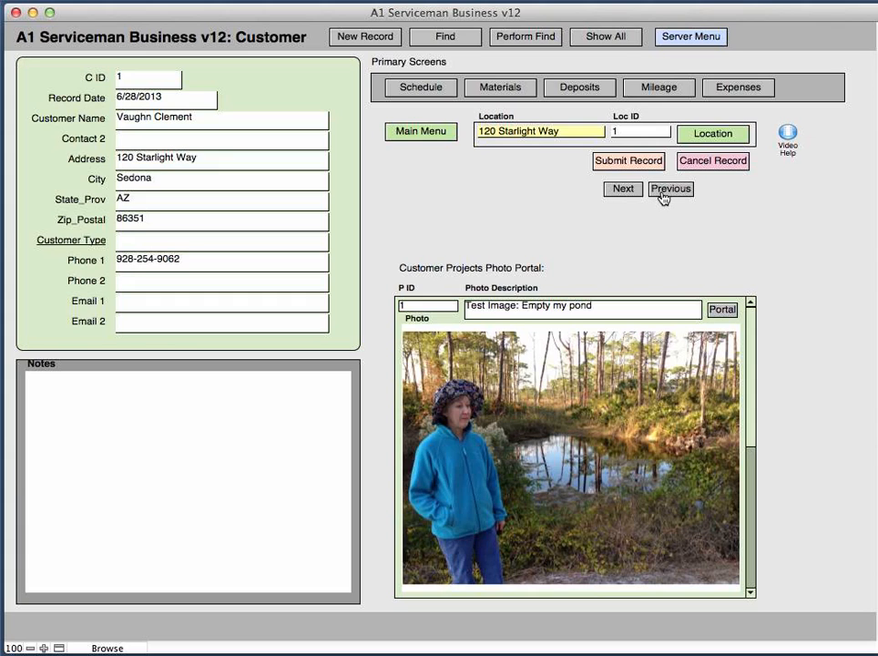
pyautogui.click(622, 189)
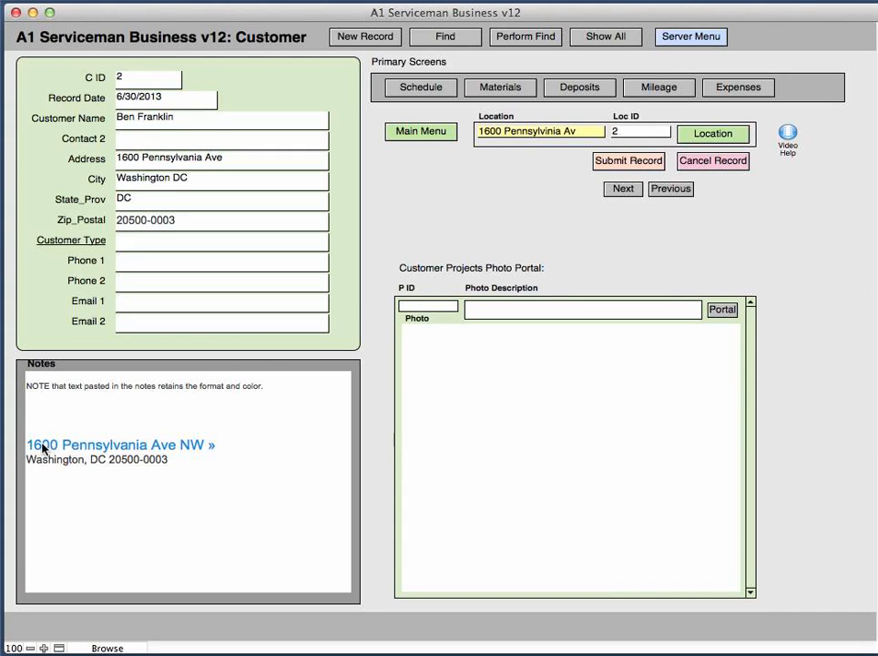
pyautogui.moveTo(125, 463)
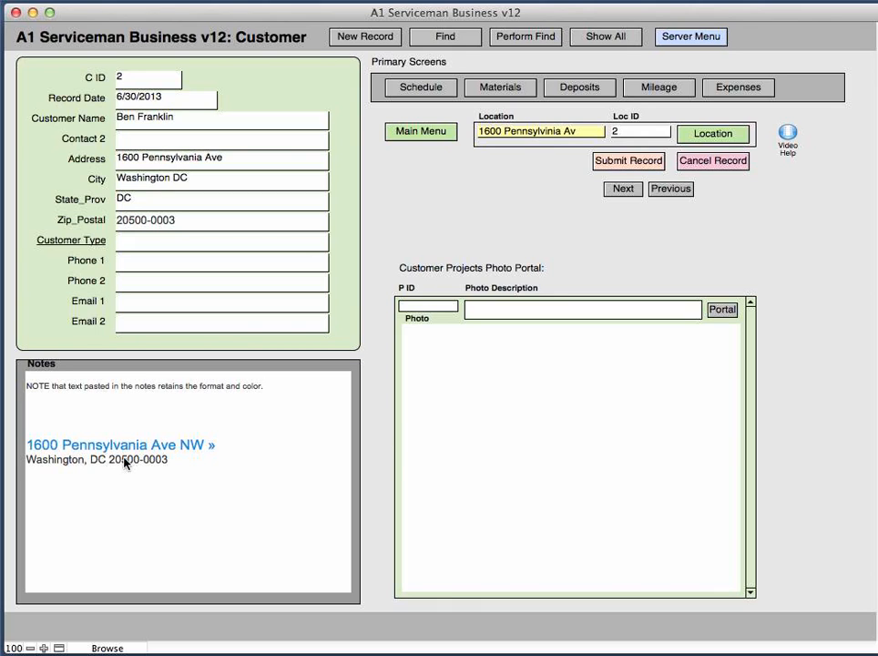
pyautogui.moveTo(39, 388)
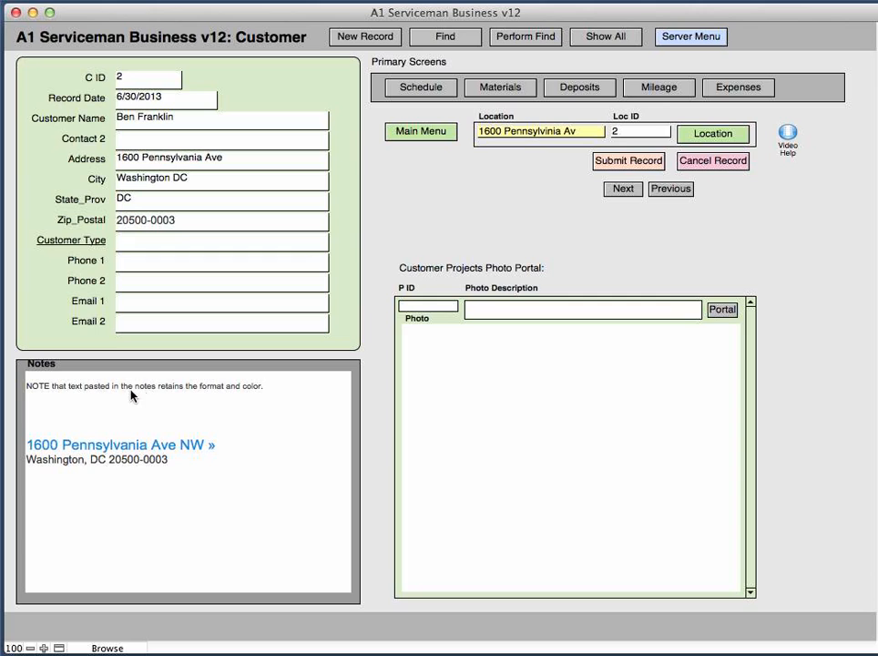
pyautogui.moveTo(344, 403)
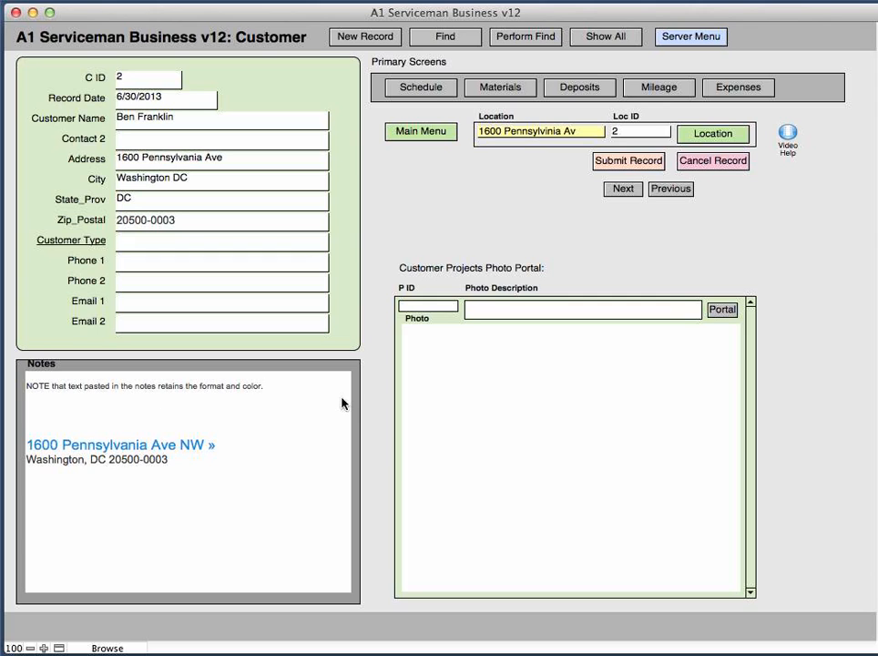